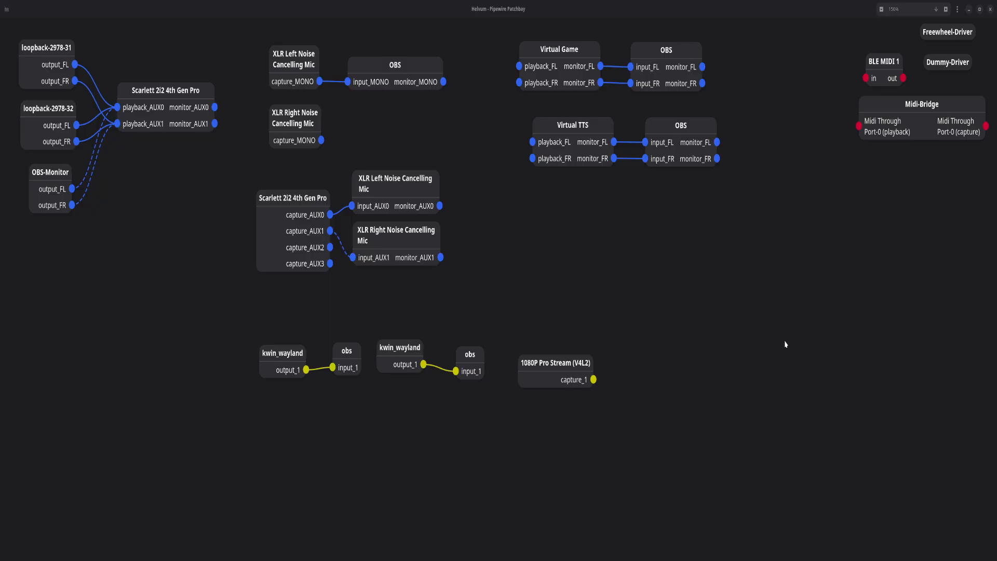
mouse_move(147, 81)
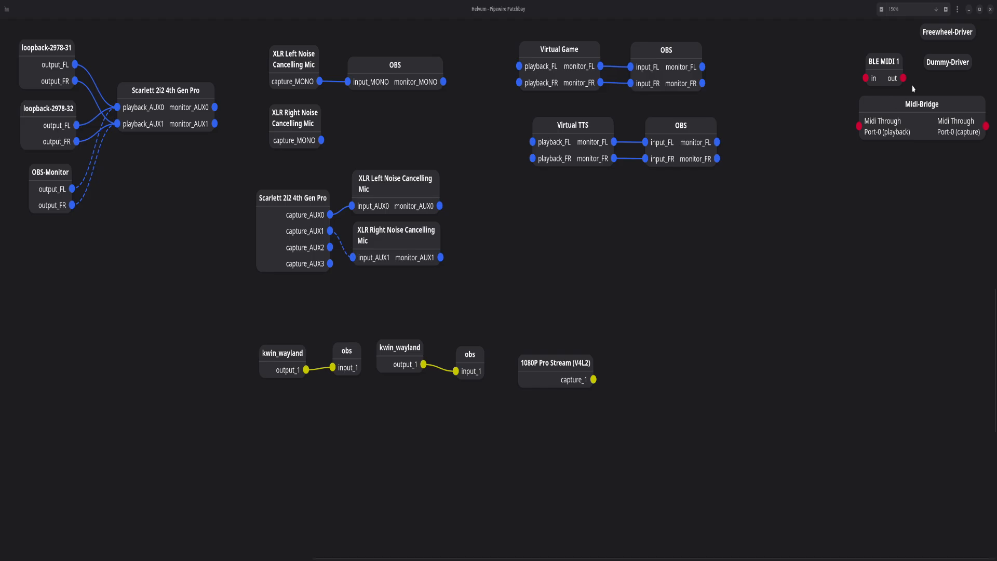
mouse_move(932, 54)
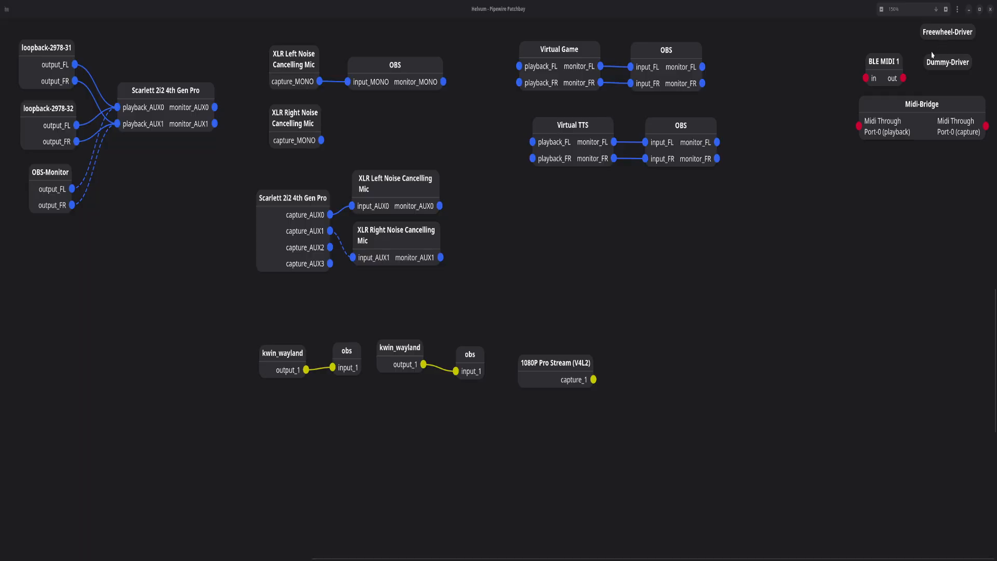
mouse_move(822, 122)
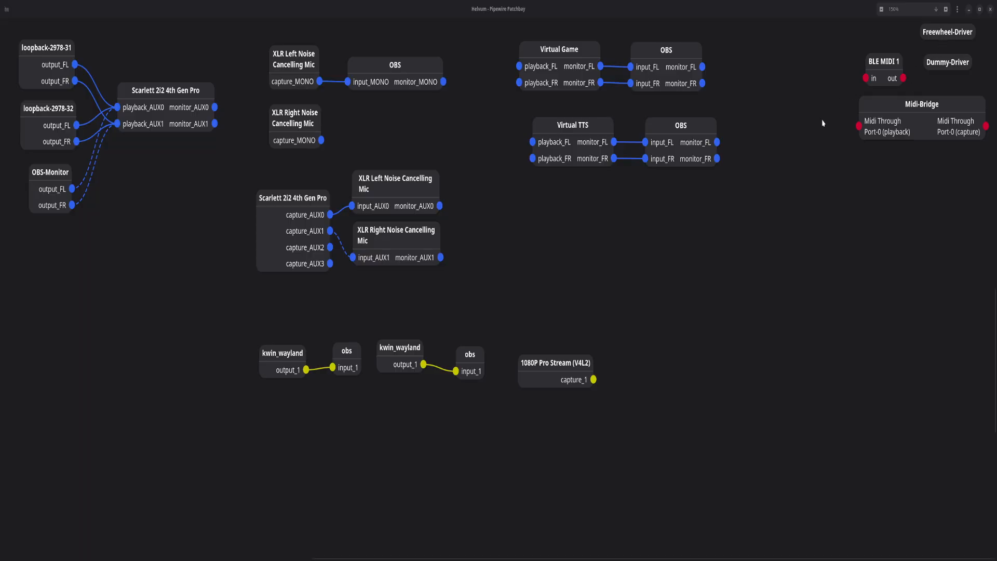
mouse_move(814, 219)
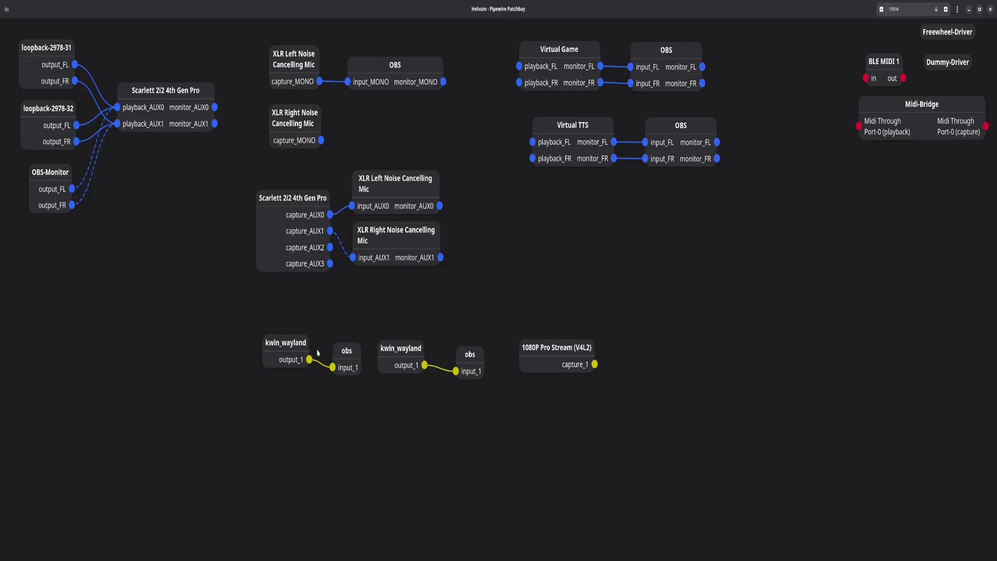
mouse_move(181, 490)
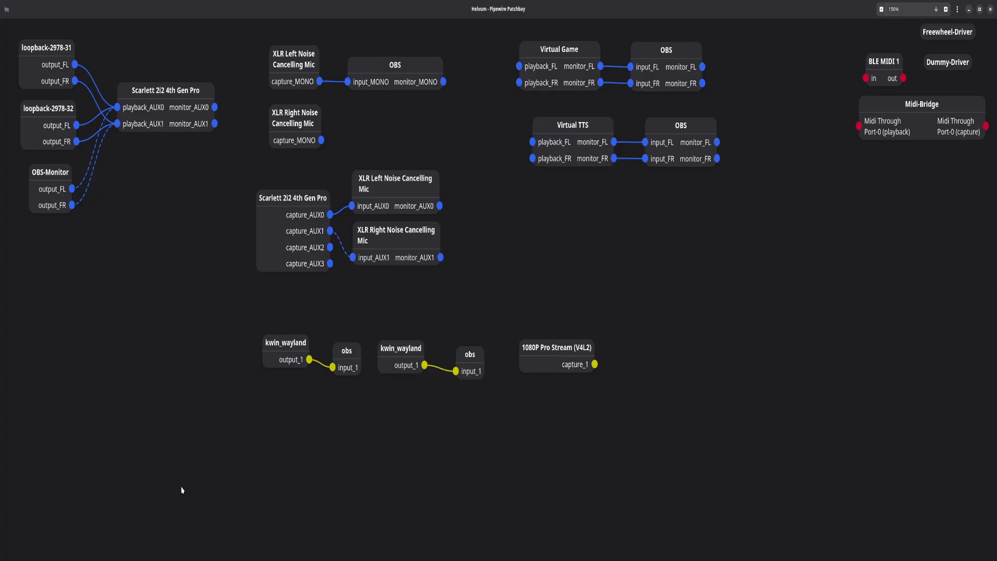
mouse_move(193, 496)
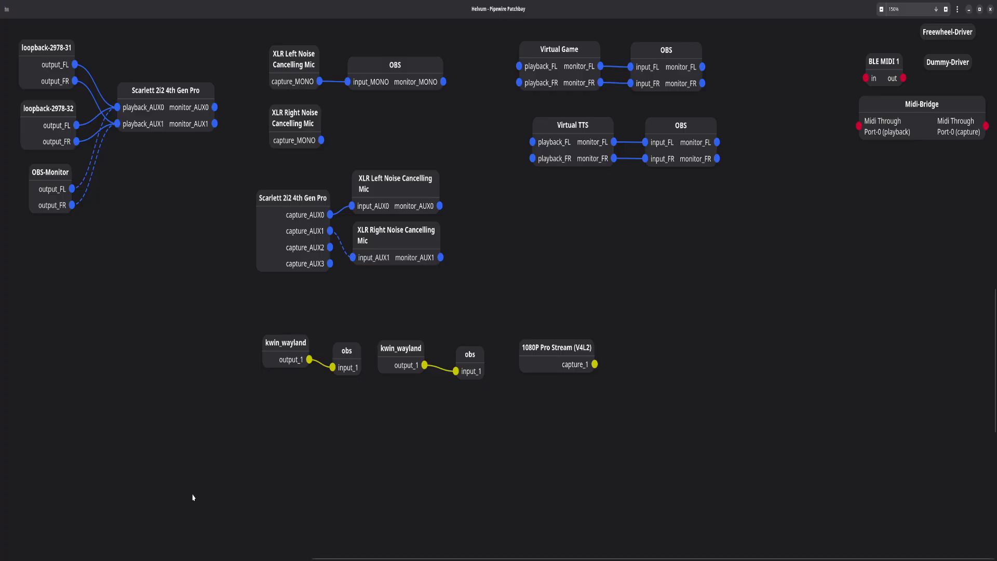
mouse_move(258, 433)
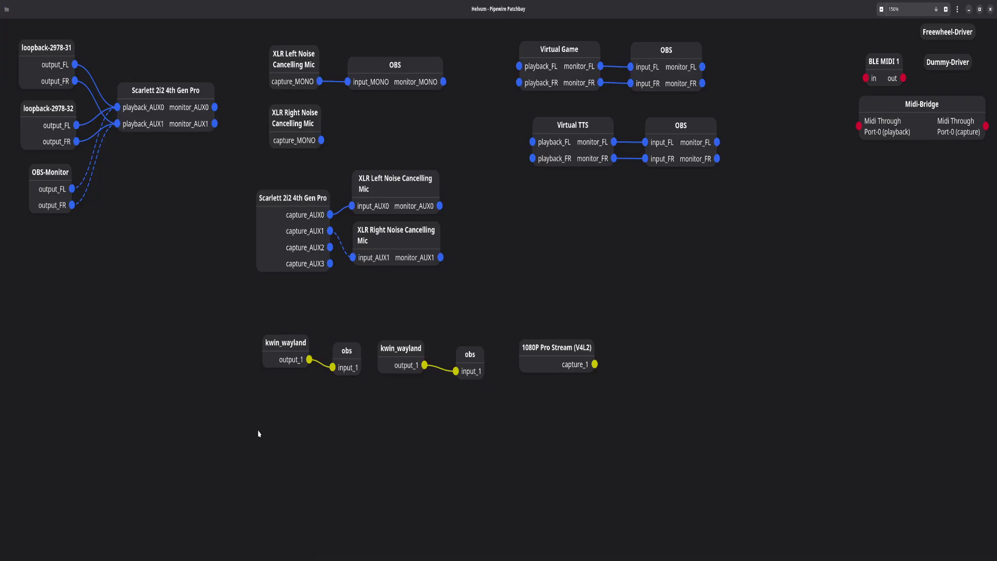
Drag the Scarlett 2i2 playback node lower and slightly left, keeping its loopback and OBS-Monitor links
drag(164, 91, 167, 103)
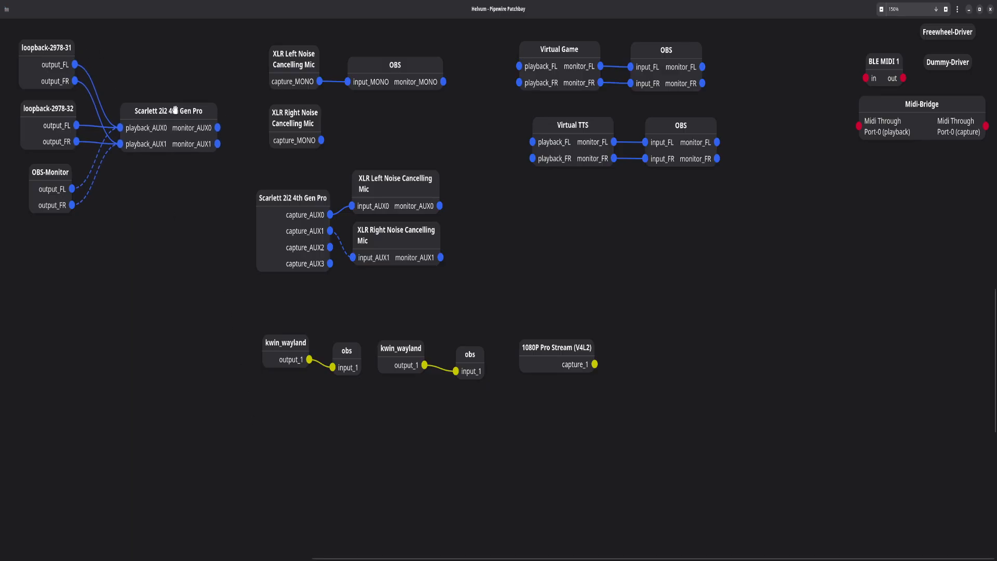
drag(171, 110, 164, 108)
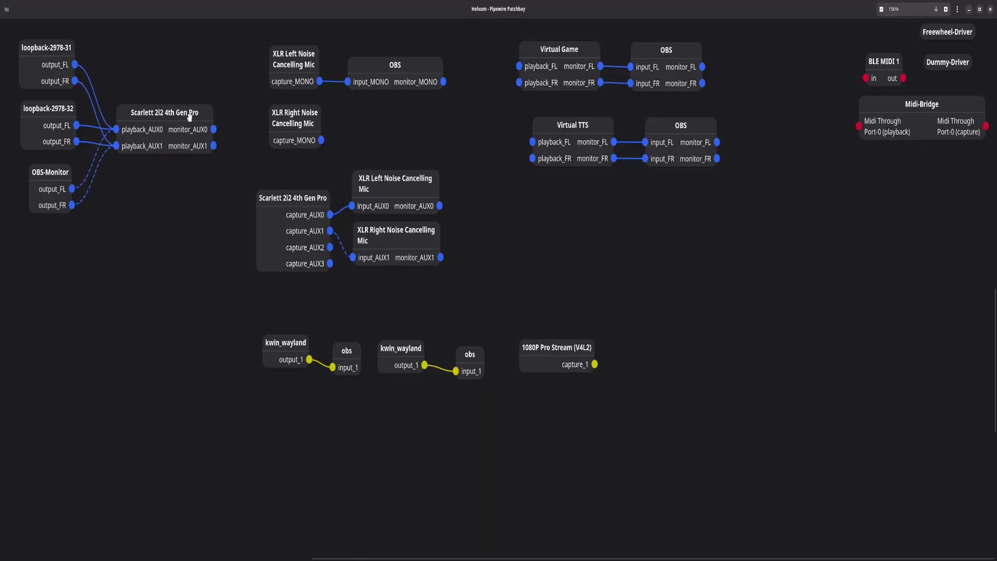
mouse_move(150, 145)
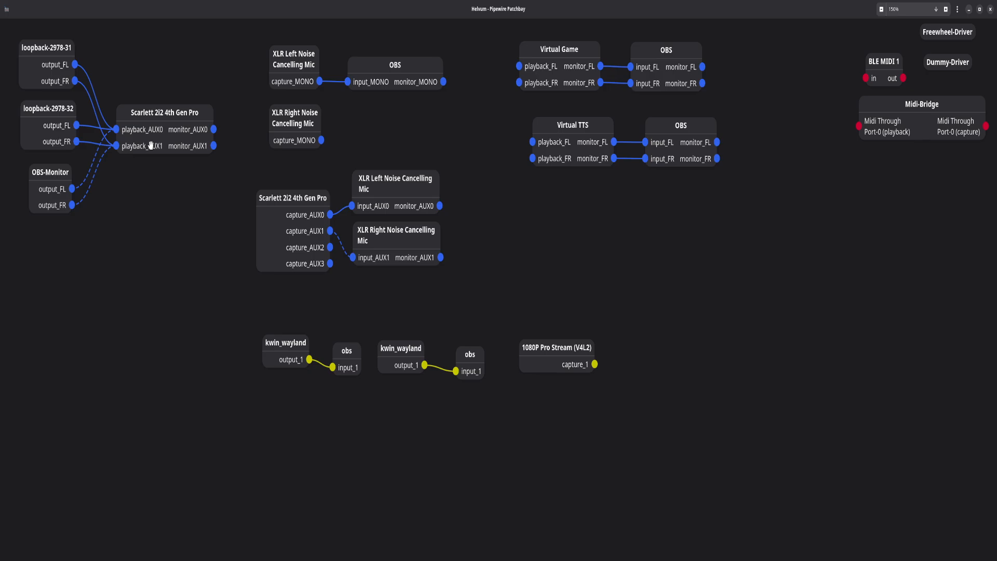
Nudge the Scarlett 2i2 playback node back up a little with its links intact
drag(164, 113, 164, 106)
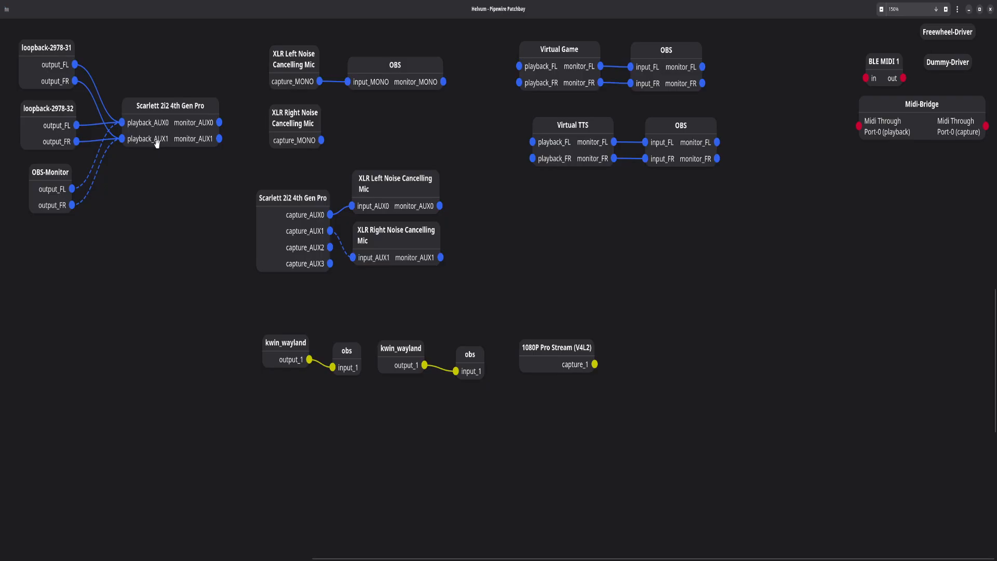
mouse_move(166, 162)
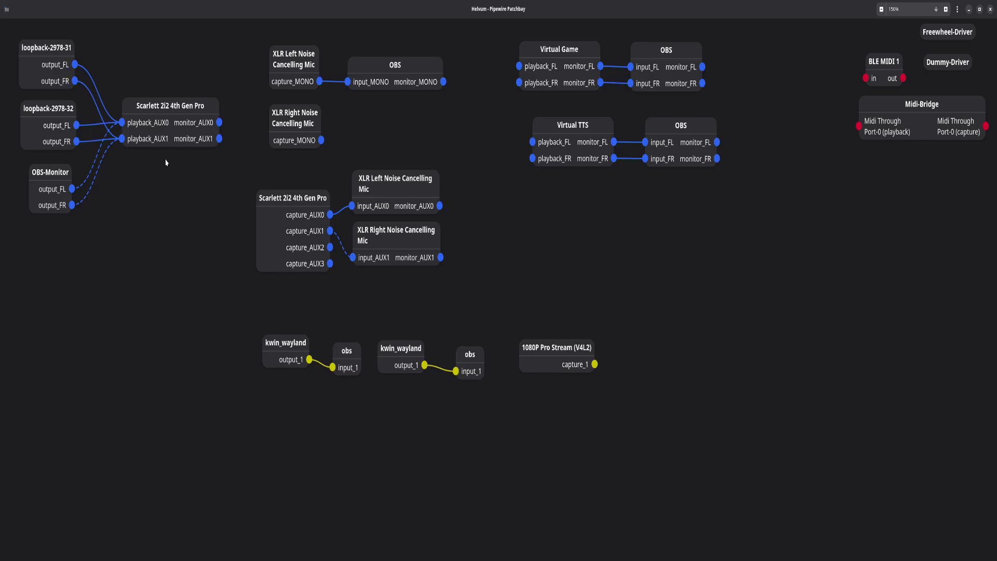
mouse_move(238, 156)
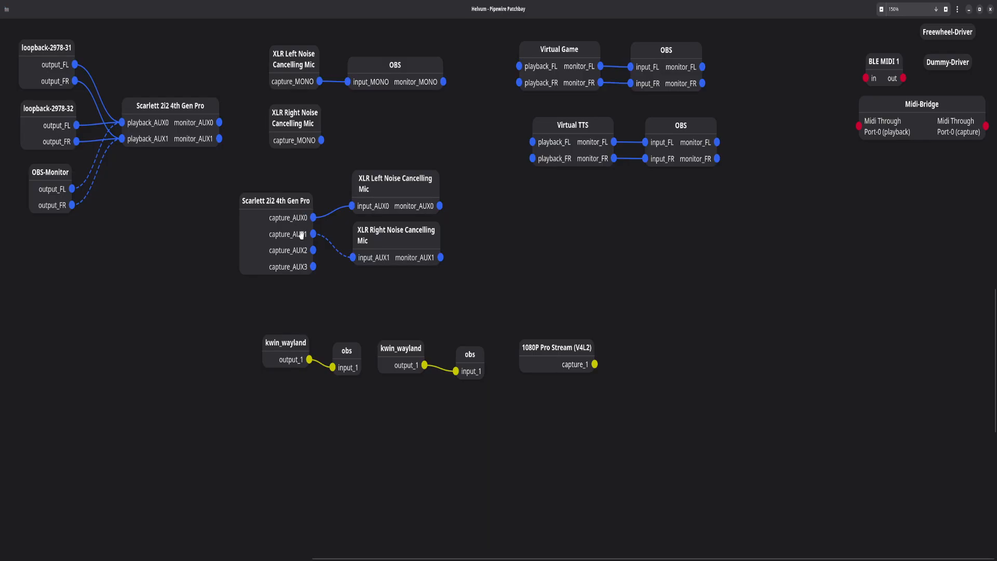
mouse_move(118, 107)
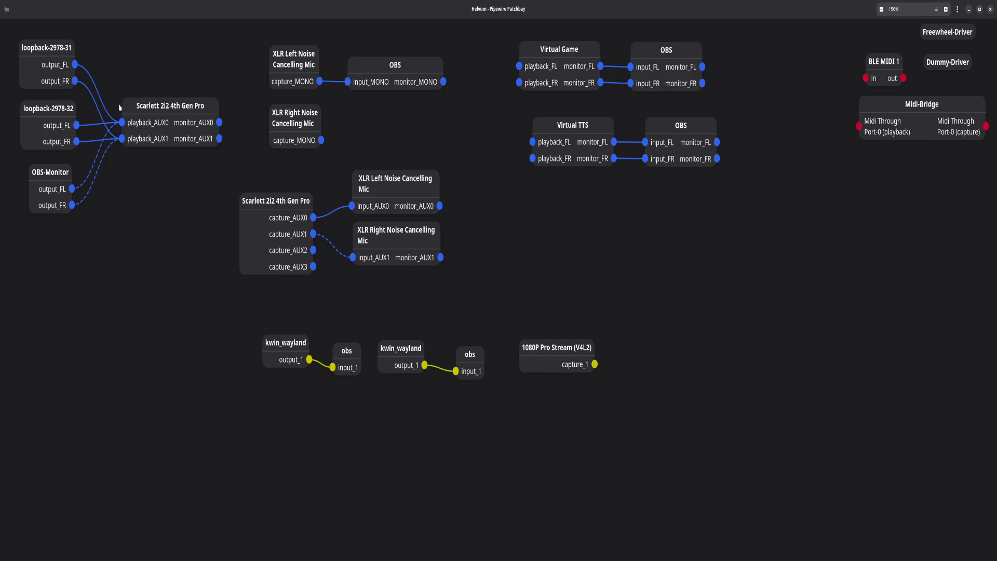
mouse_move(331, 232)
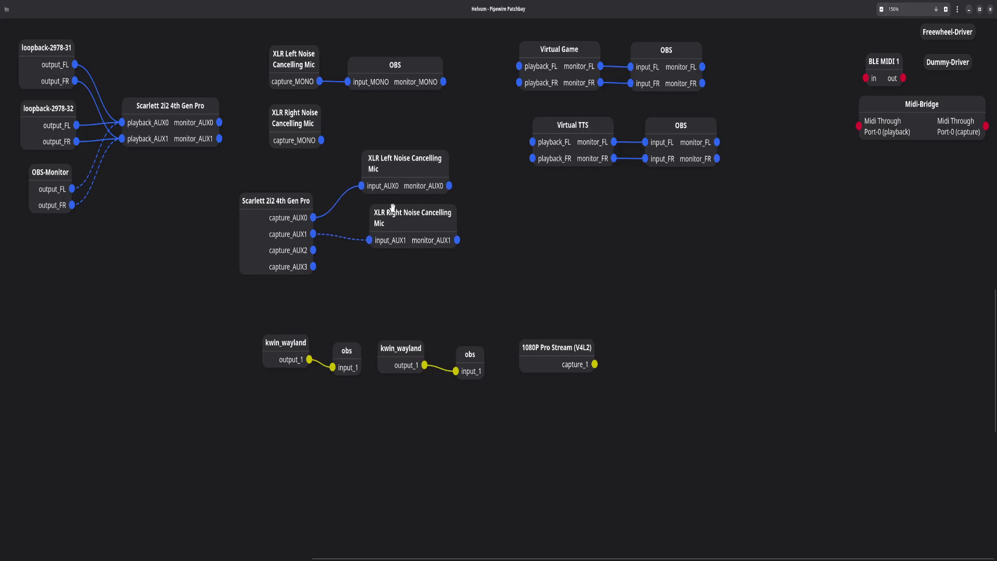
mouse_move(368, 204)
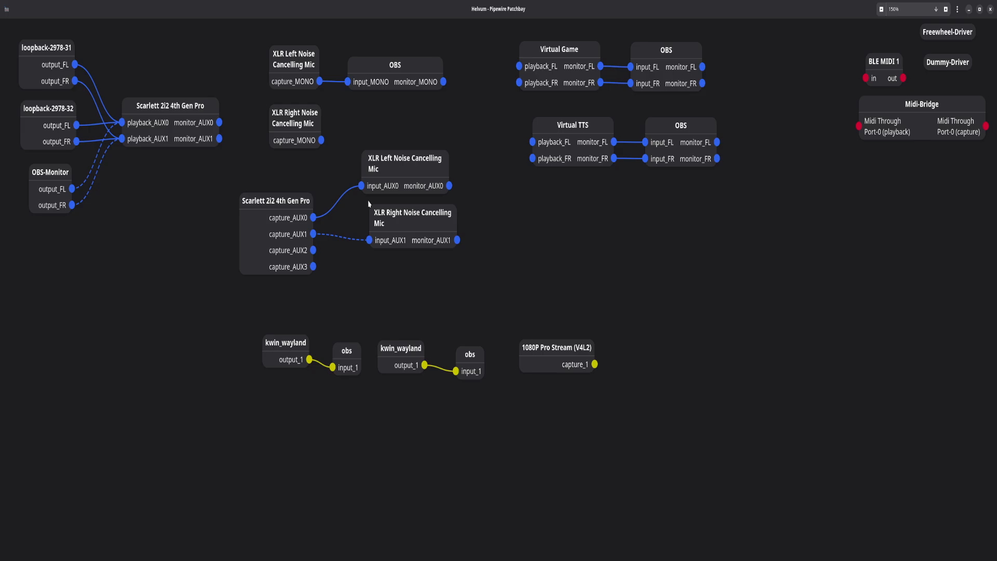
mouse_move(276, 241)
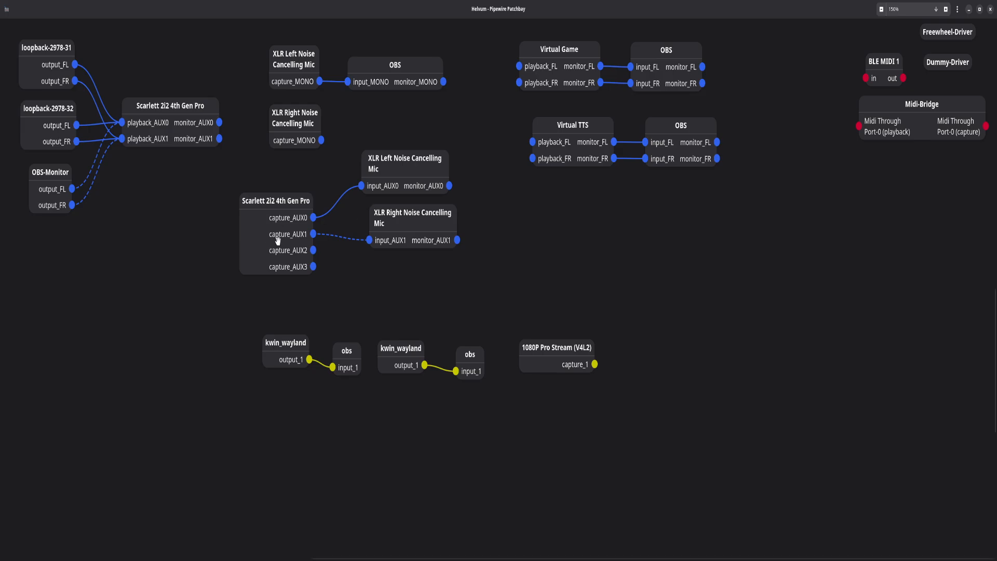
mouse_move(391, 221)
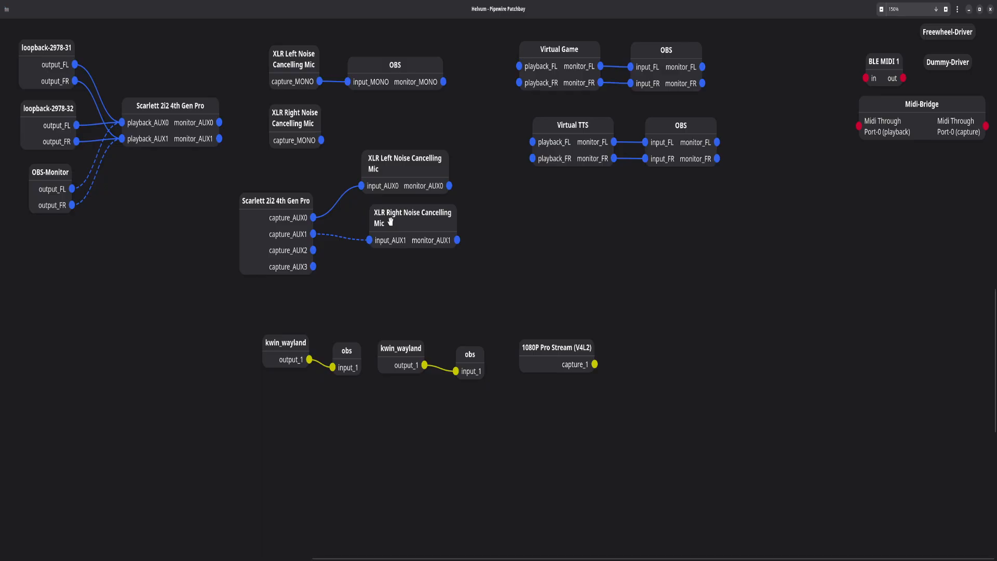
mouse_move(413, 204)
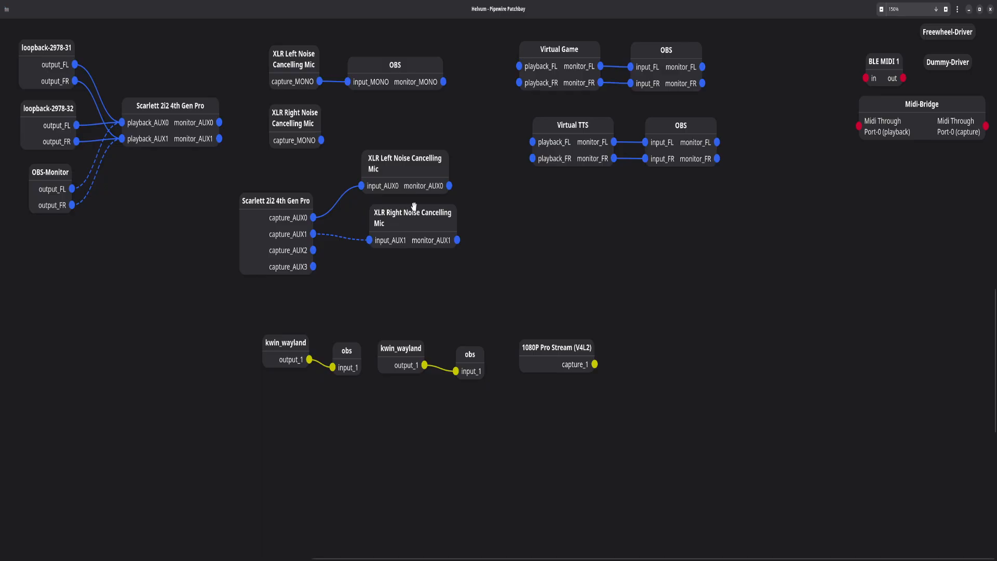
Reposition the mic capture nodes and the XLR Right Noise Cancelling Mic node, outputs still routed to OBS
drag(412, 216, 396, 219)
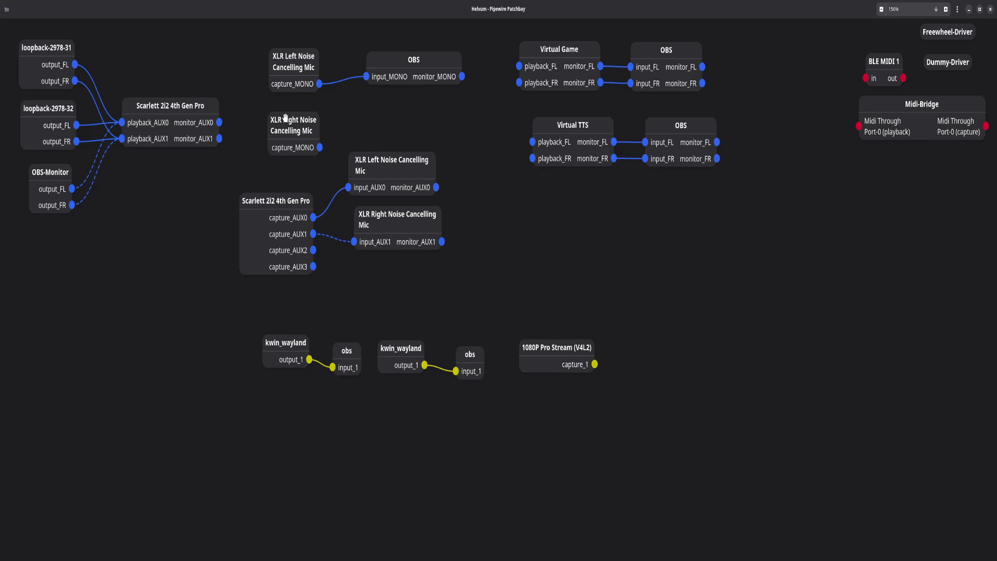
drag(293, 126, 310, 136)
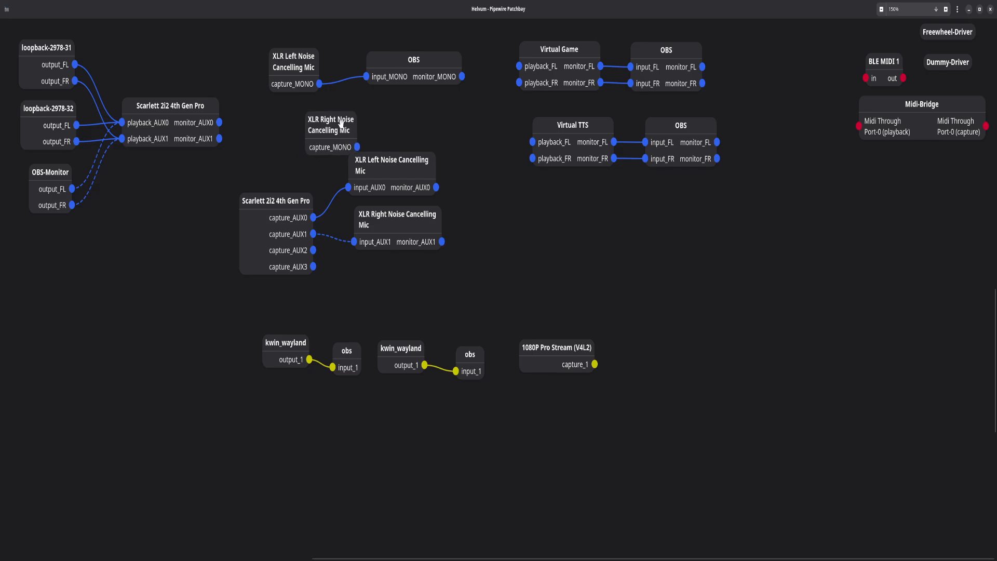
drag(330, 125, 287, 129)
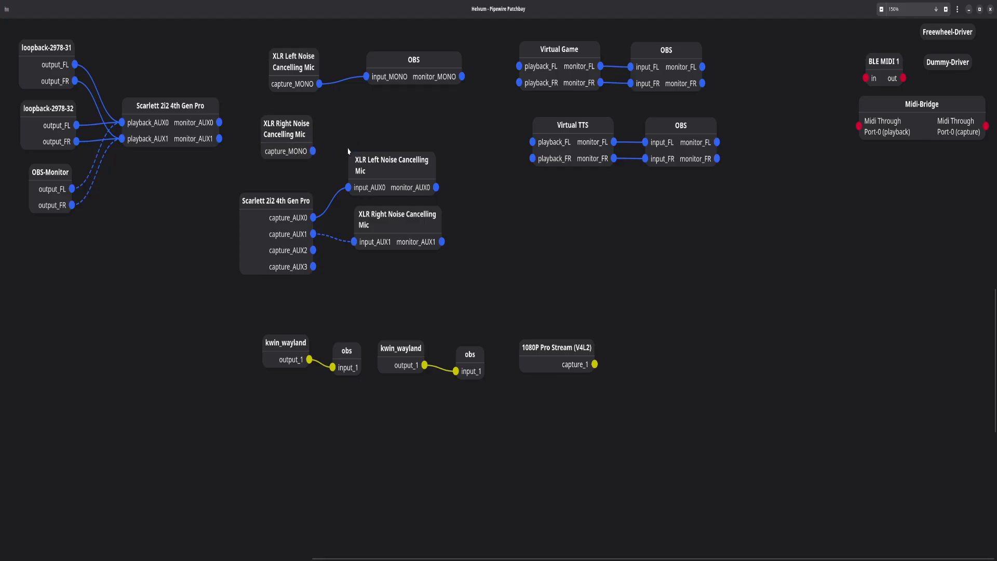
mouse_move(375, 224)
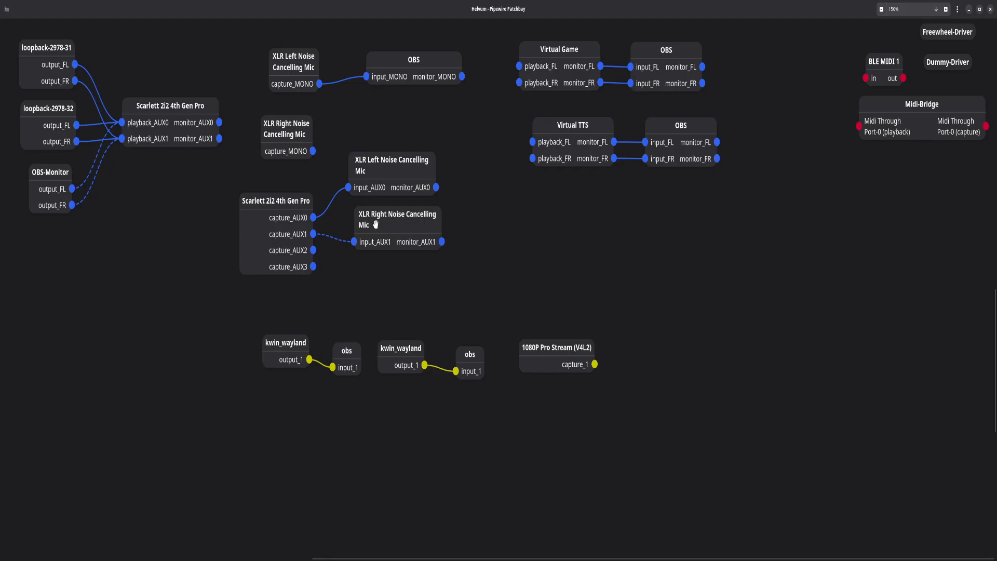
mouse_move(311, 230)
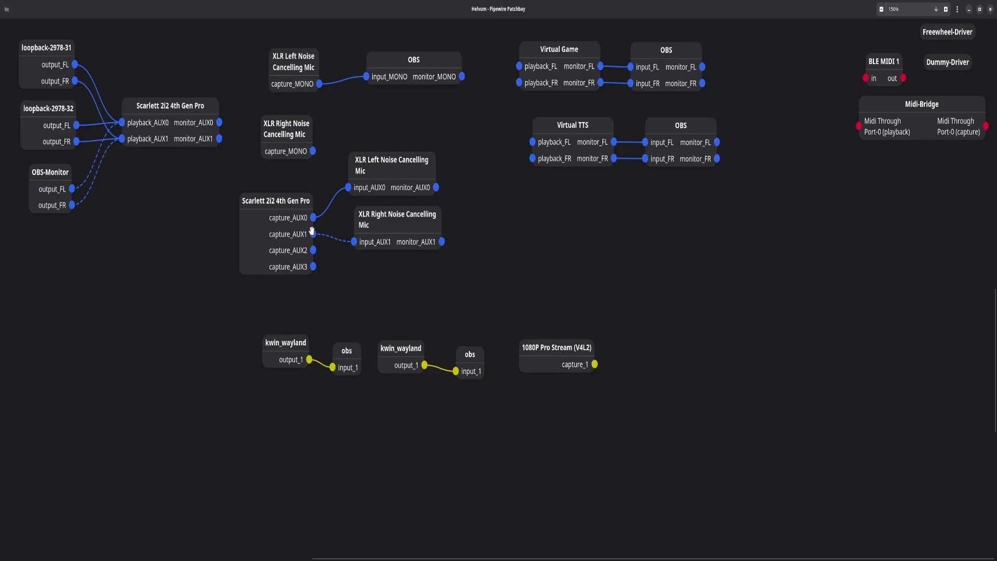
mouse_move(304, 259)
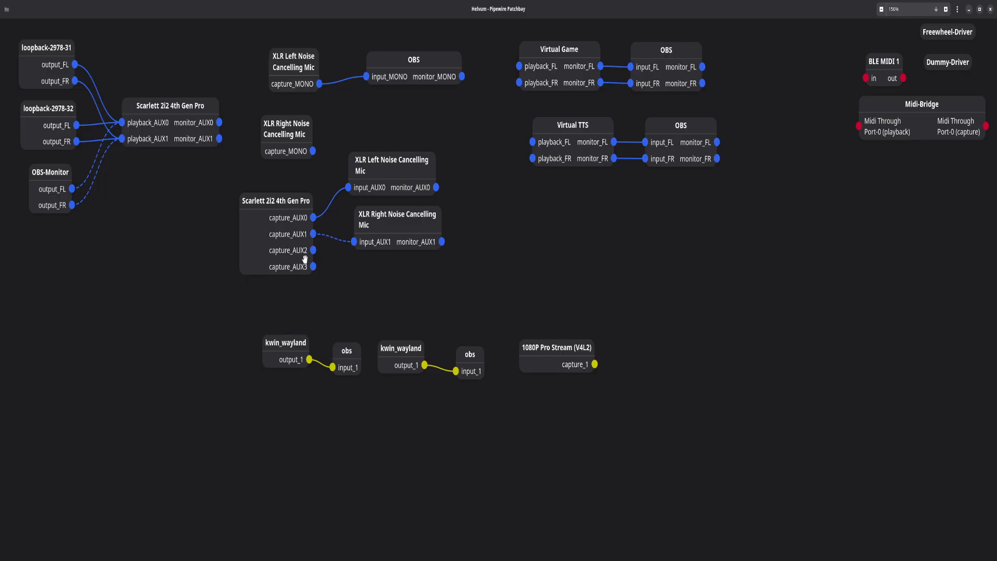
mouse_move(387, 144)
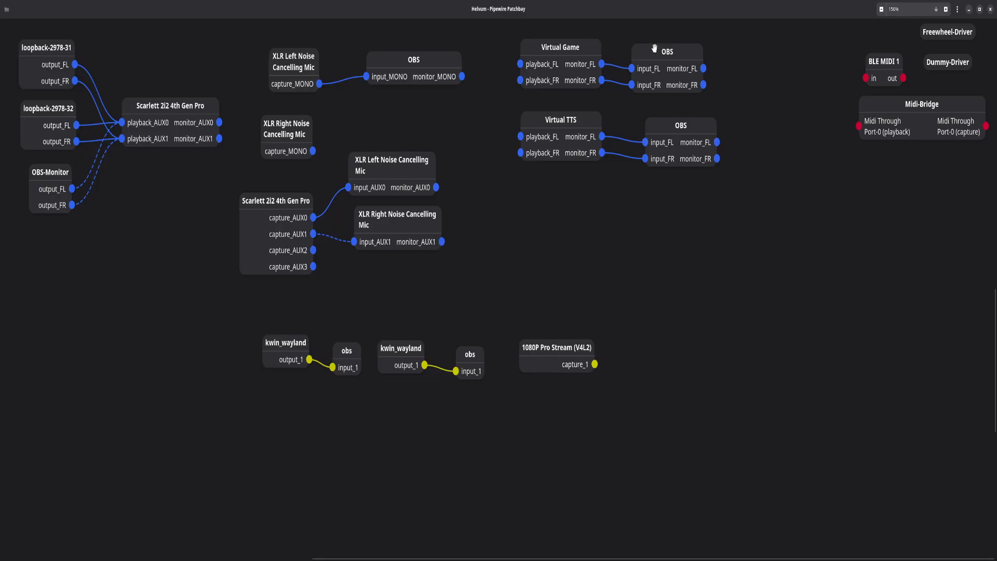
mouse_move(59, 52)
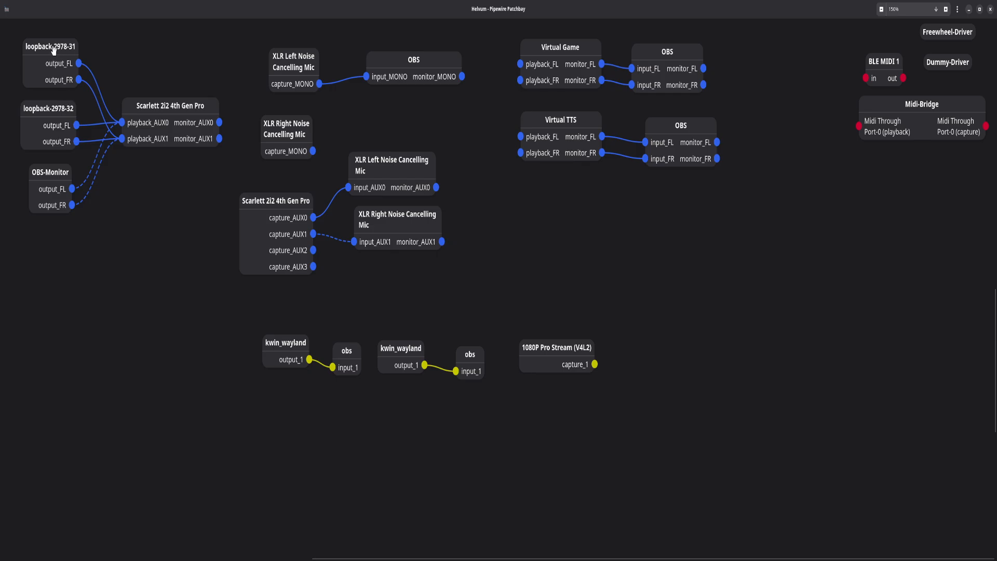
mouse_move(62, 112)
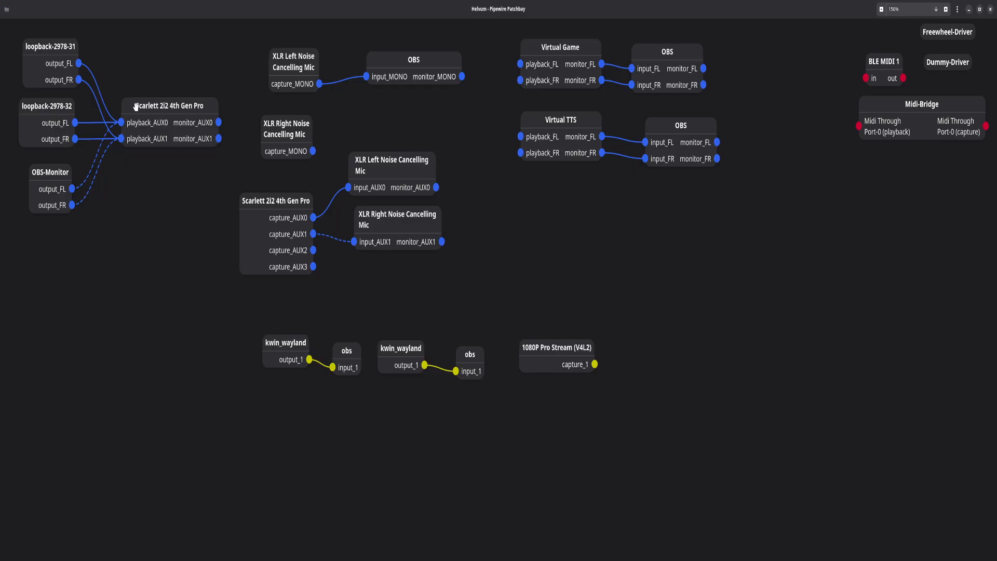
mouse_move(422, 187)
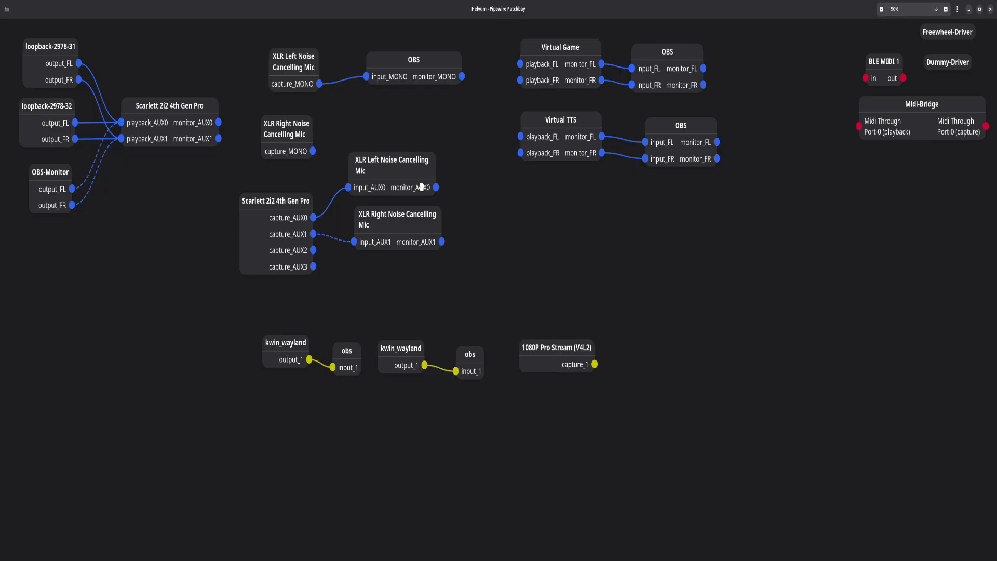
mouse_move(442, 131)
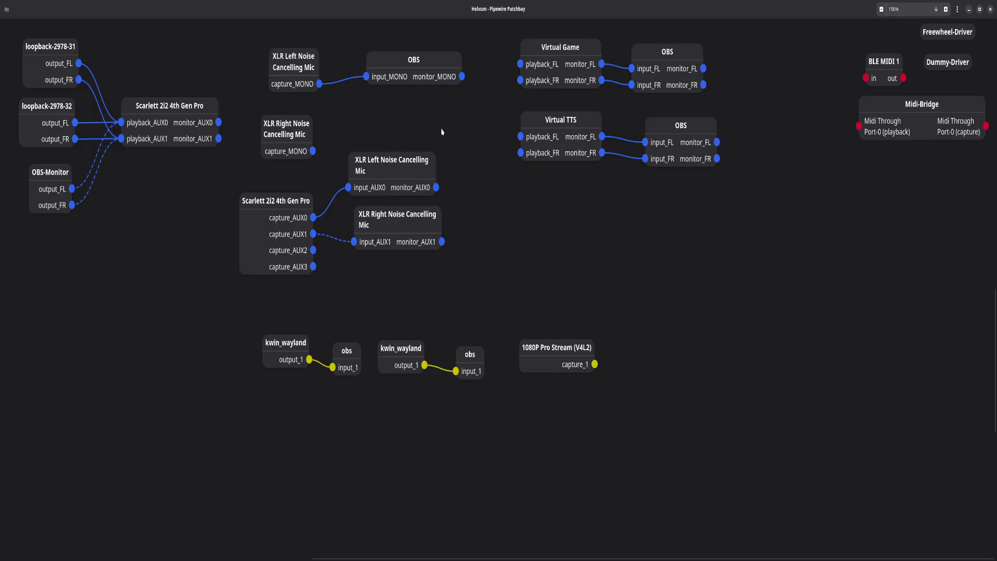
mouse_move(291, 350)
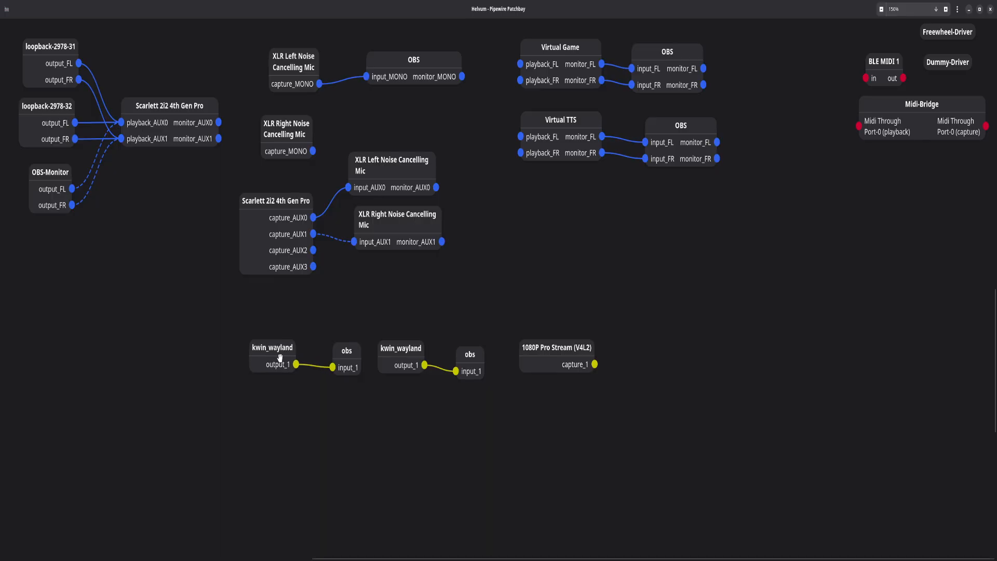
mouse_move(417, 337)
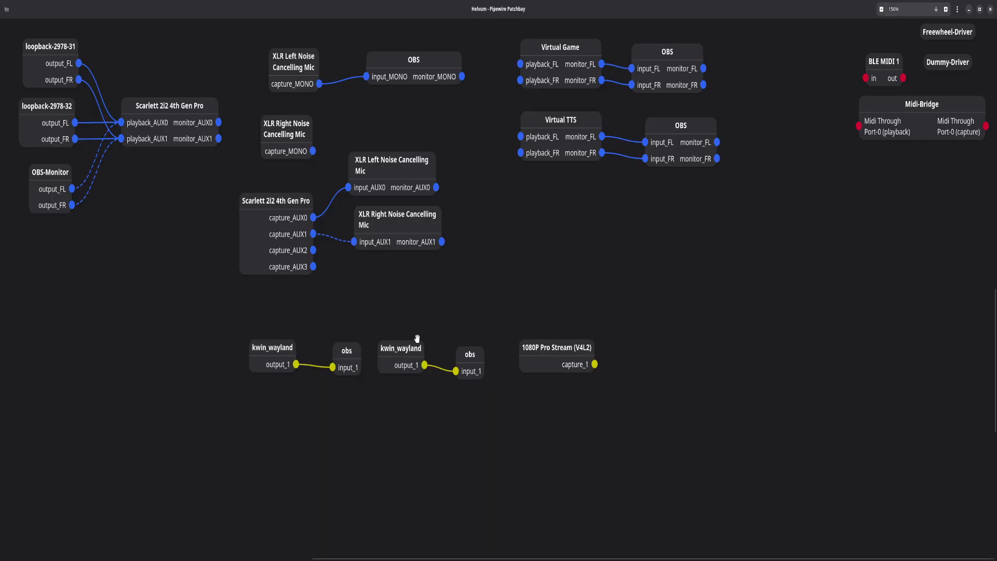
mouse_move(418, 341)
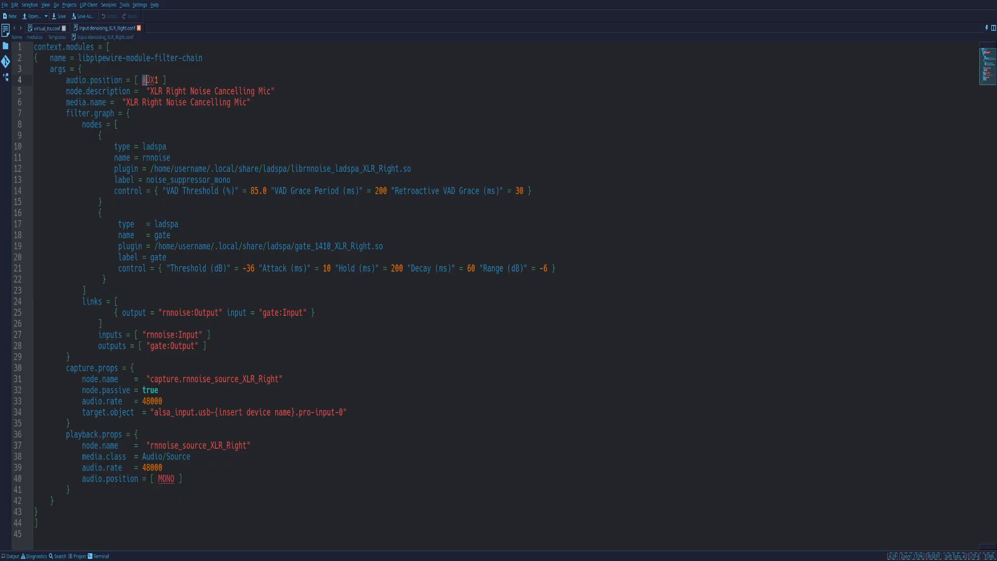
Bring the Helvum patchbay back with capture_AUX1 feeding the XLR Right Noise Cancelling Mic
double_click(151, 80)
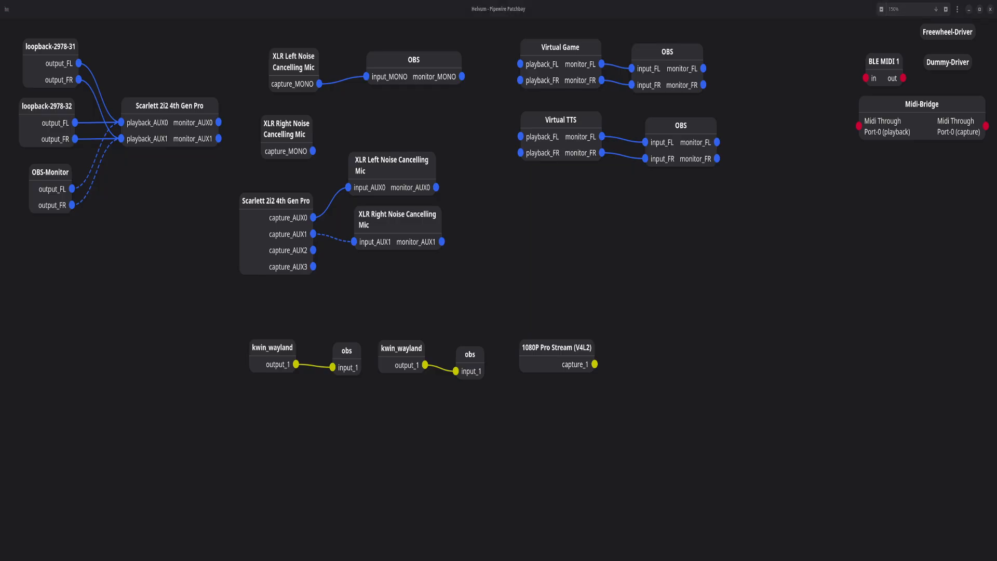
mouse_move(303, 233)
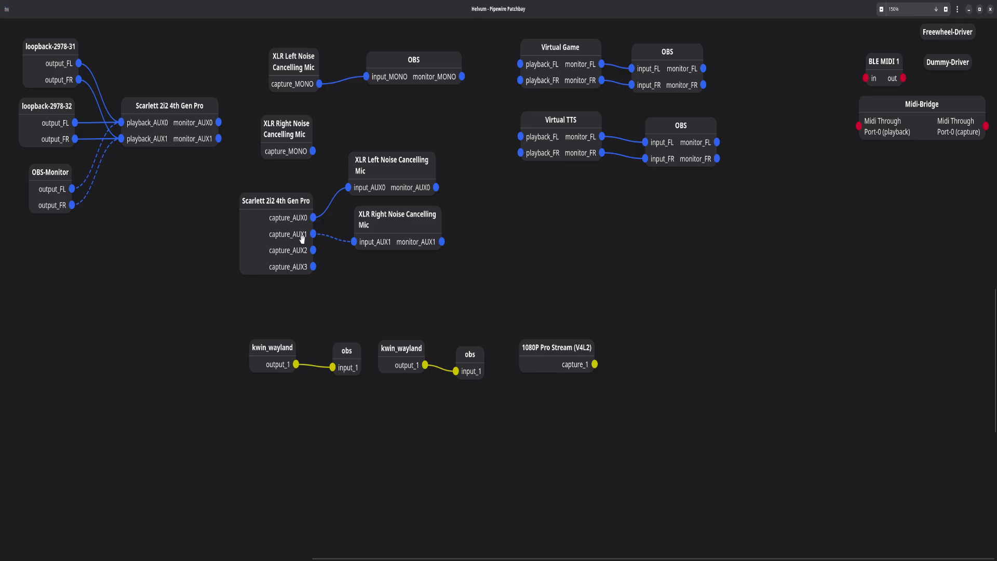
mouse_move(295, 248)
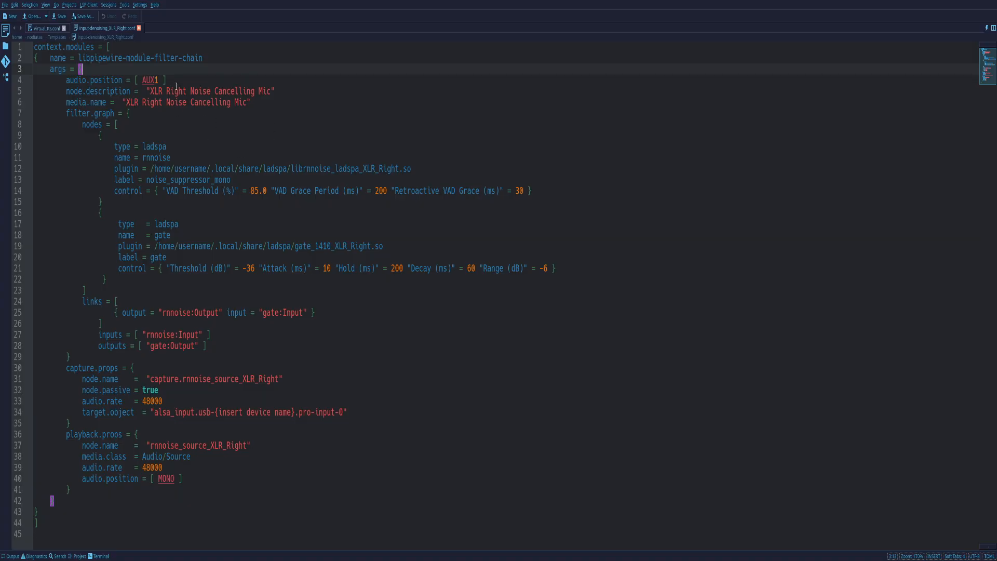
mouse_move(334, 218)
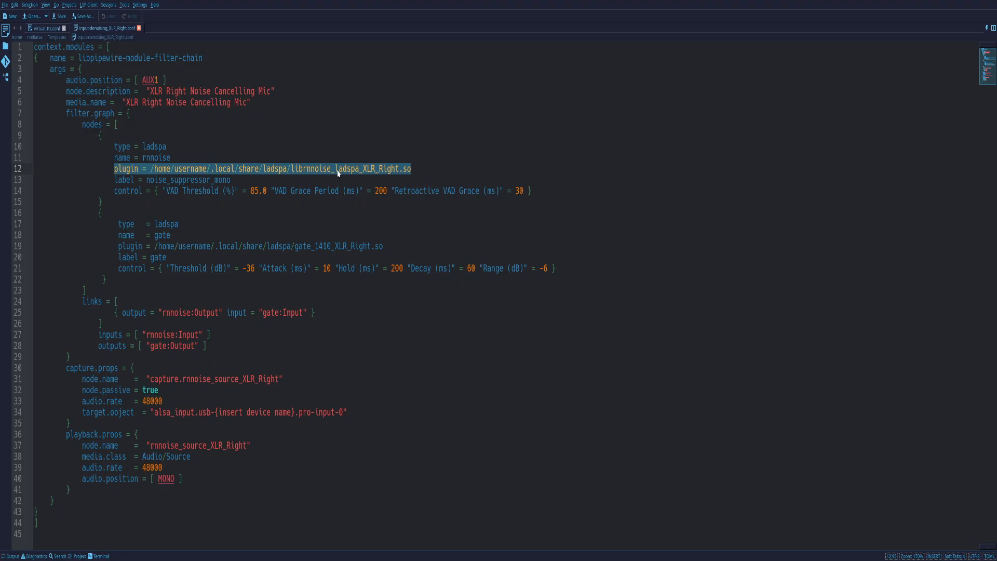
mouse_move(339, 173)
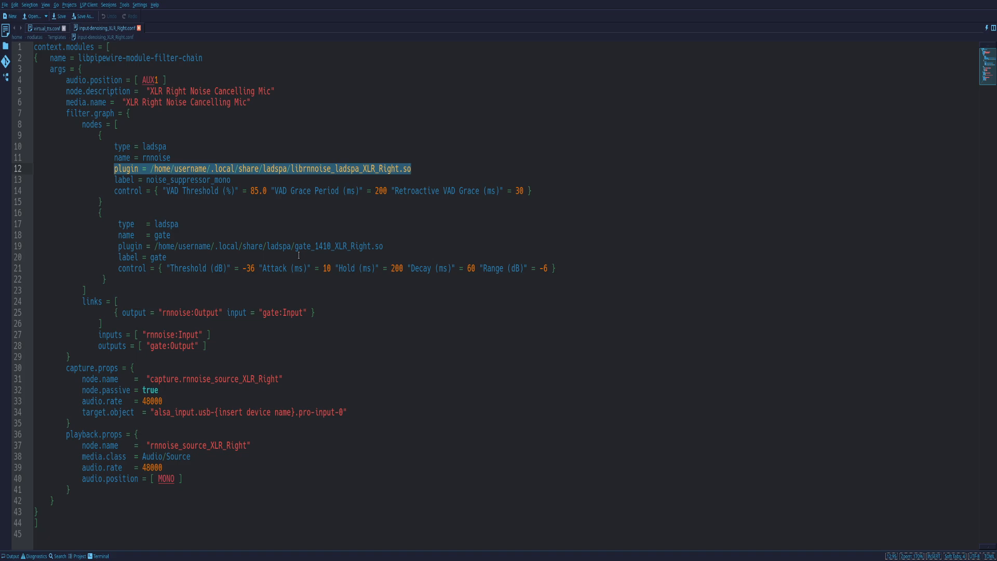
mouse_move(248, 175)
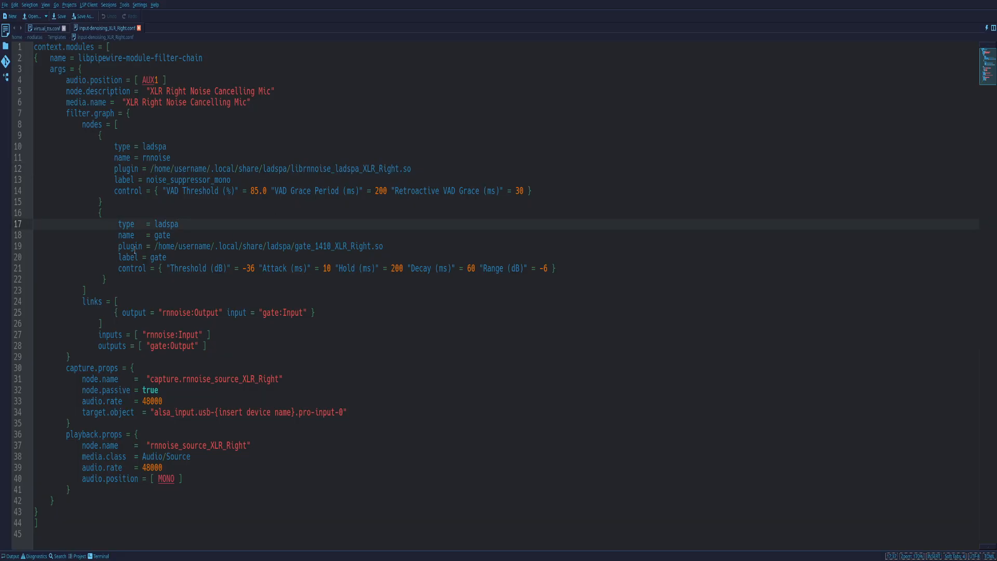
Highlight the gate plugin path on line 19, then show the virtual_tts.conf sink config
drag(153, 246, 329, 246)
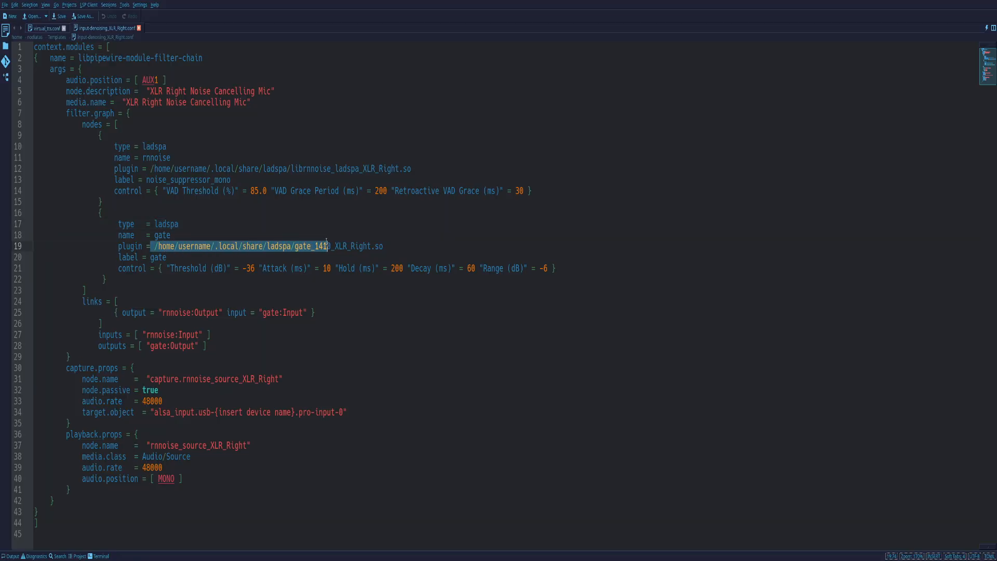
drag(324, 246, 383, 246)
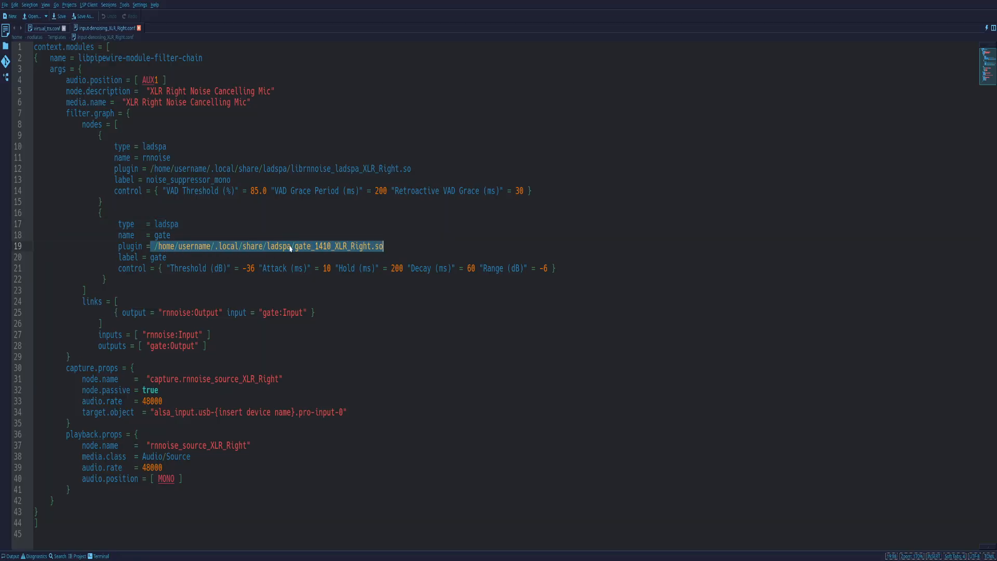
mouse_move(305, 249)
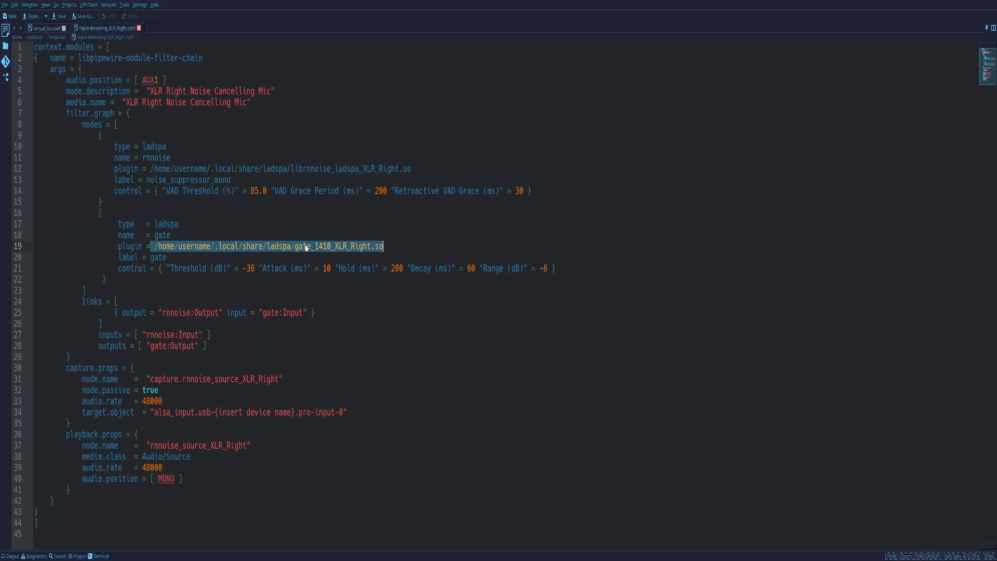
mouse_move(362, 247)
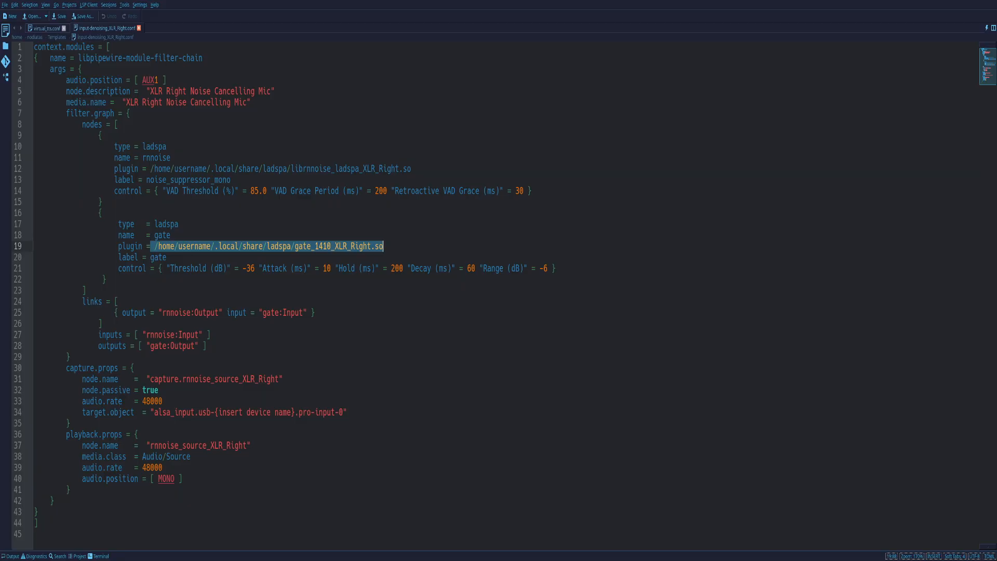
mouse_move(357, 249)
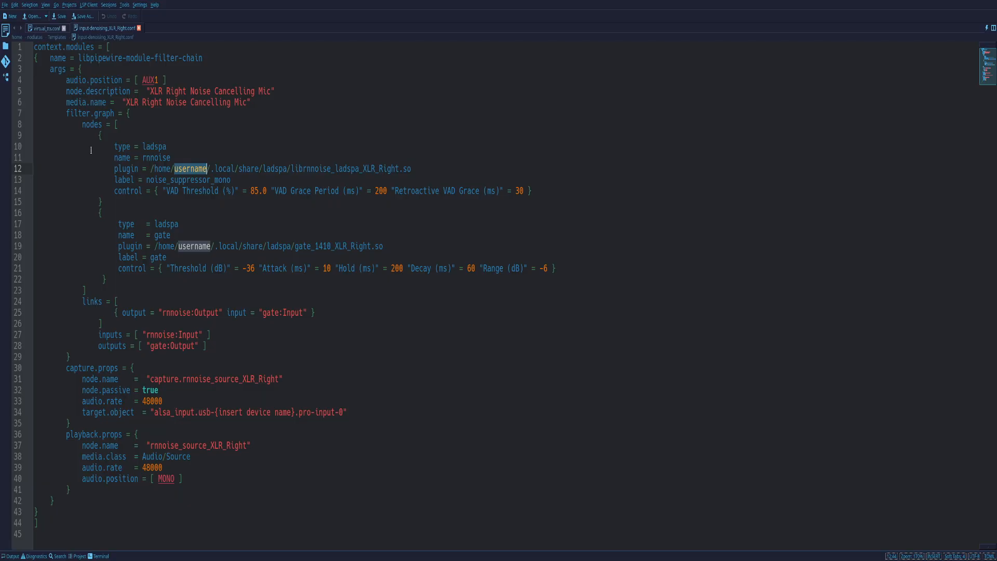
click(44, 28)
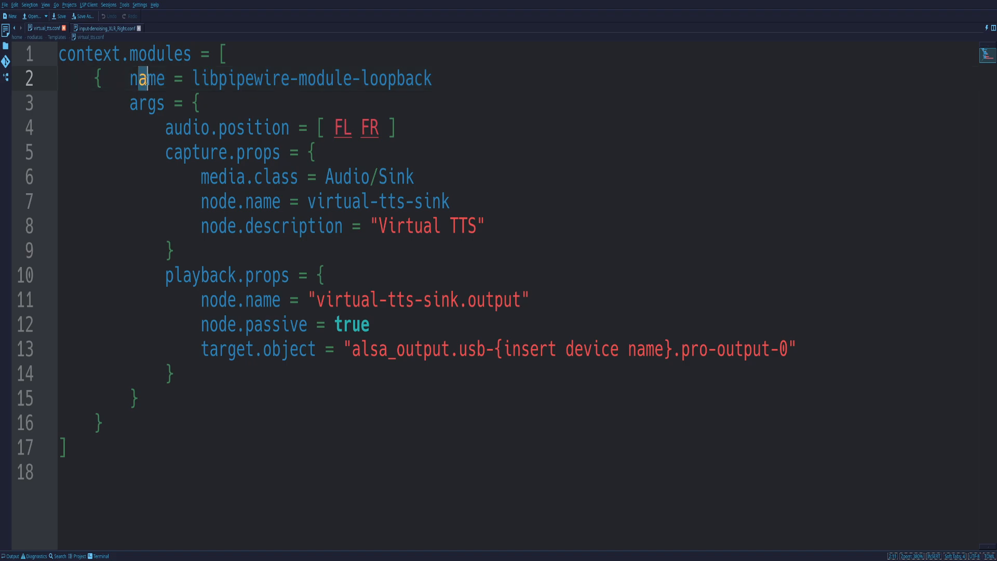
Mark the playback node name virtual-tts-sink.output, then return to input-denoising_XLR_Right.conf
click(197, 103)
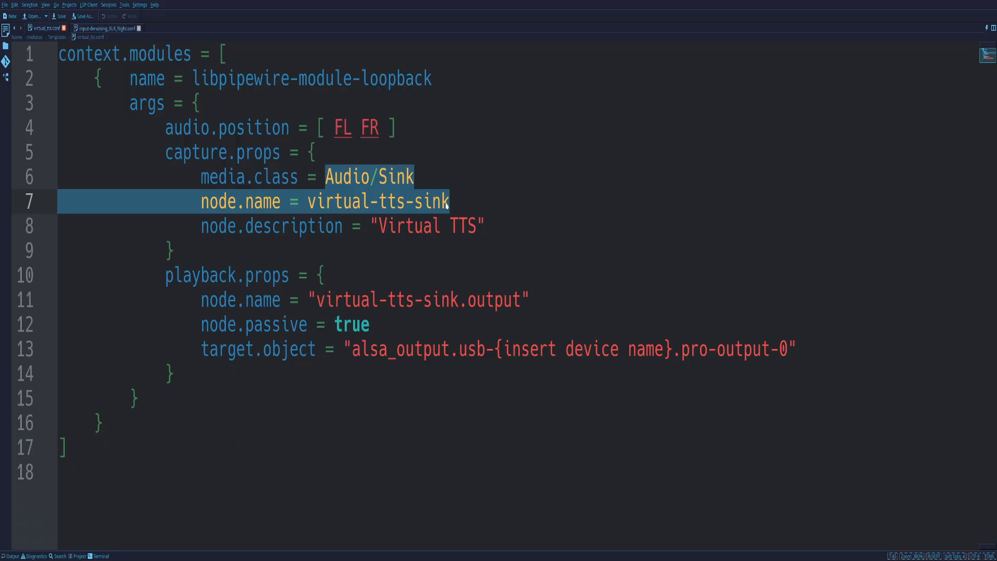
click(378, 225)
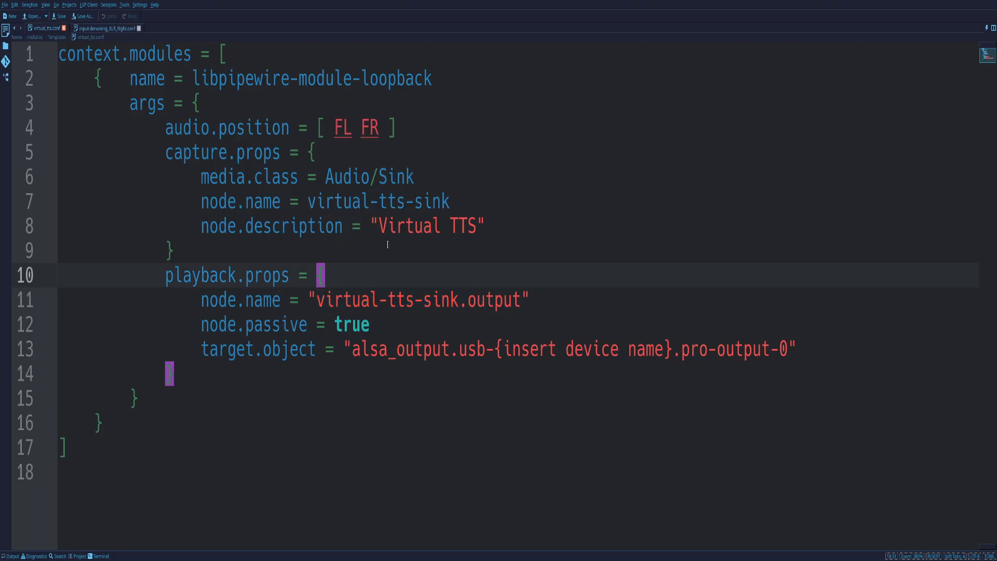
drag(343, 300, 485, 300)
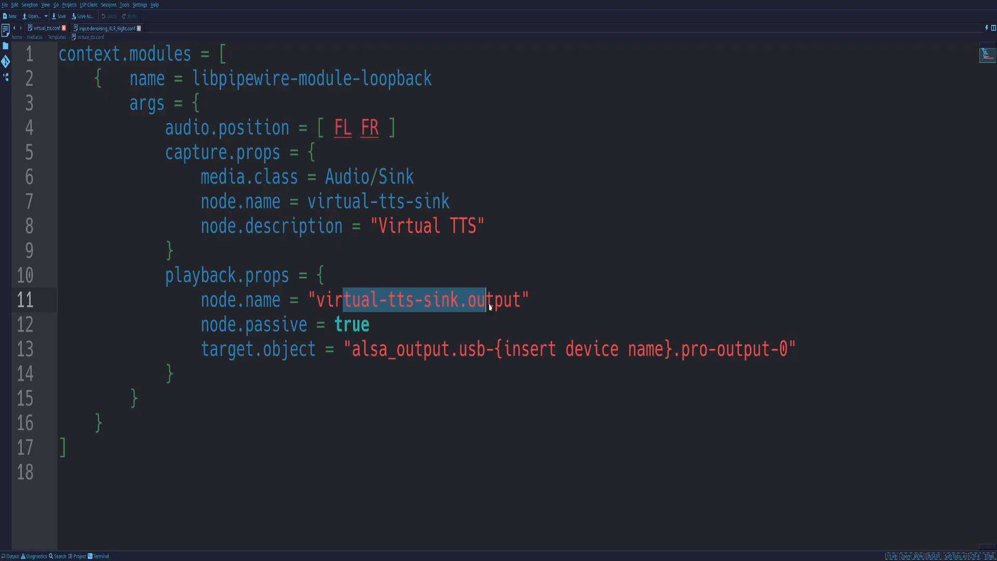
click(484, 299)
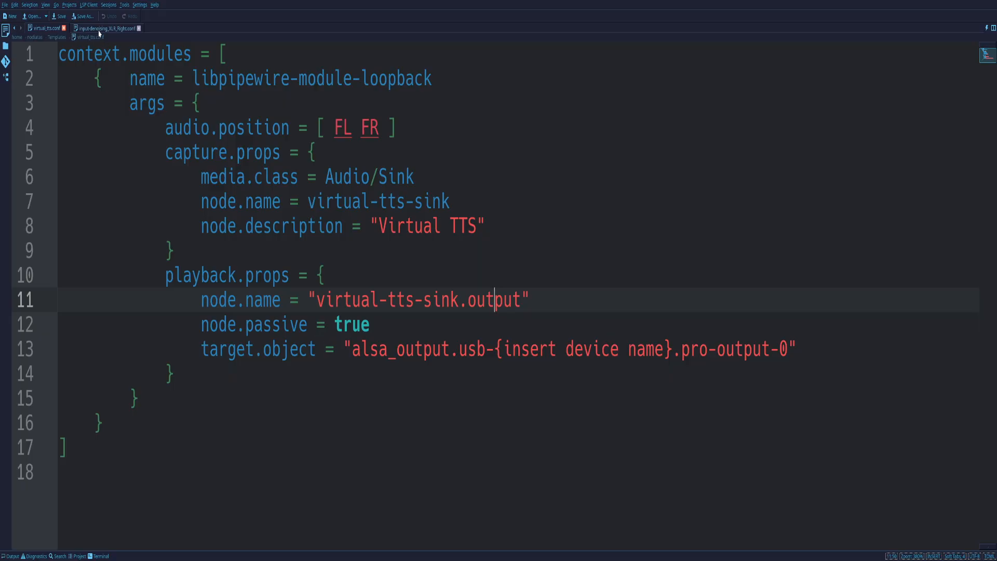
click(105, 28)
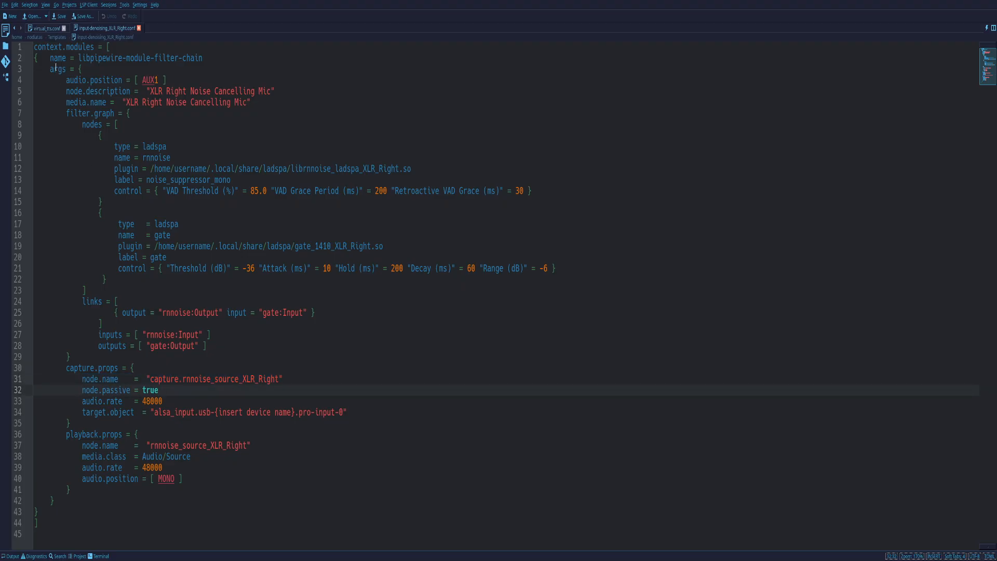
Flip between the two configs and land on virtual_tts.conf with its target.object device string
click(45, 28)
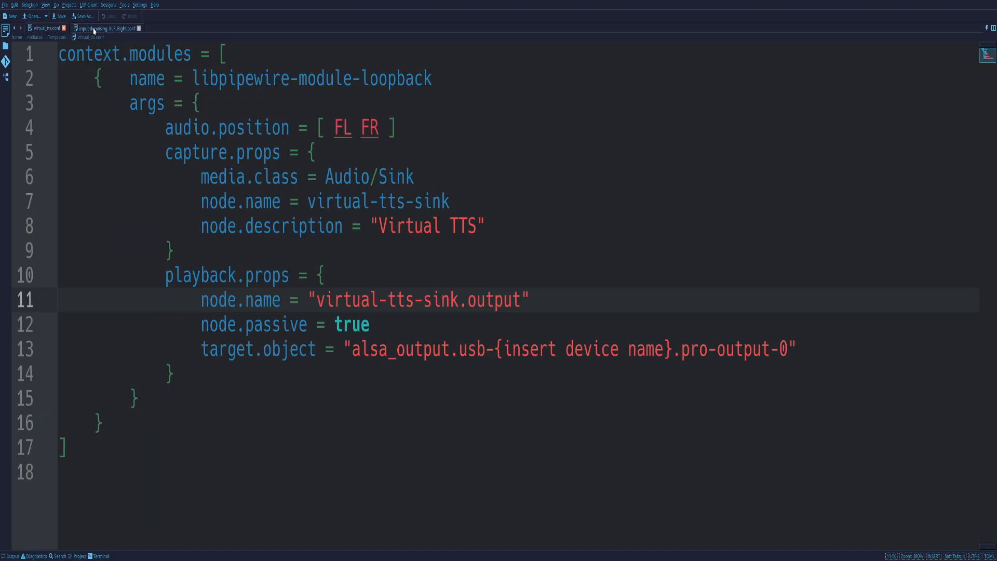
click(107, 28)
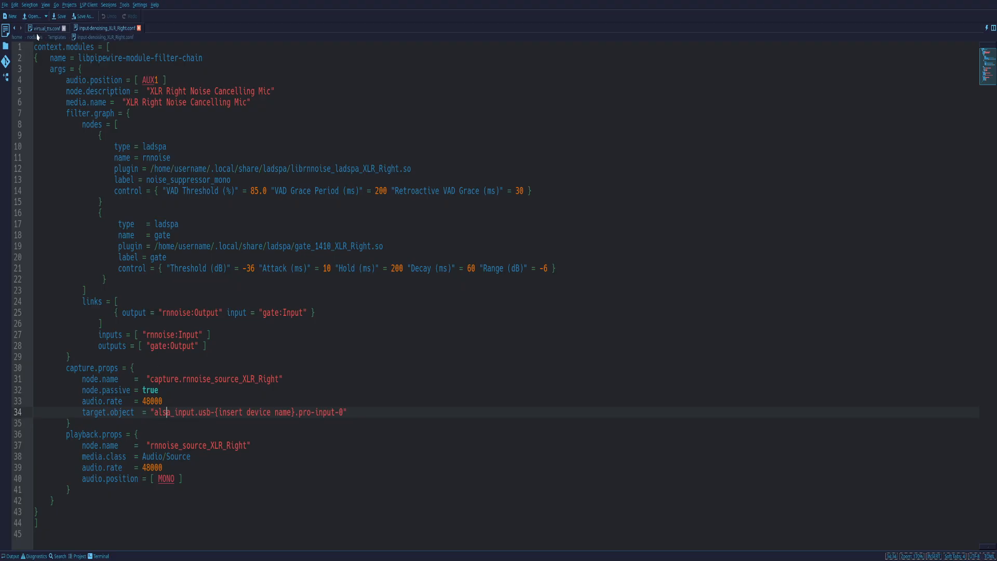
click(44, 28)
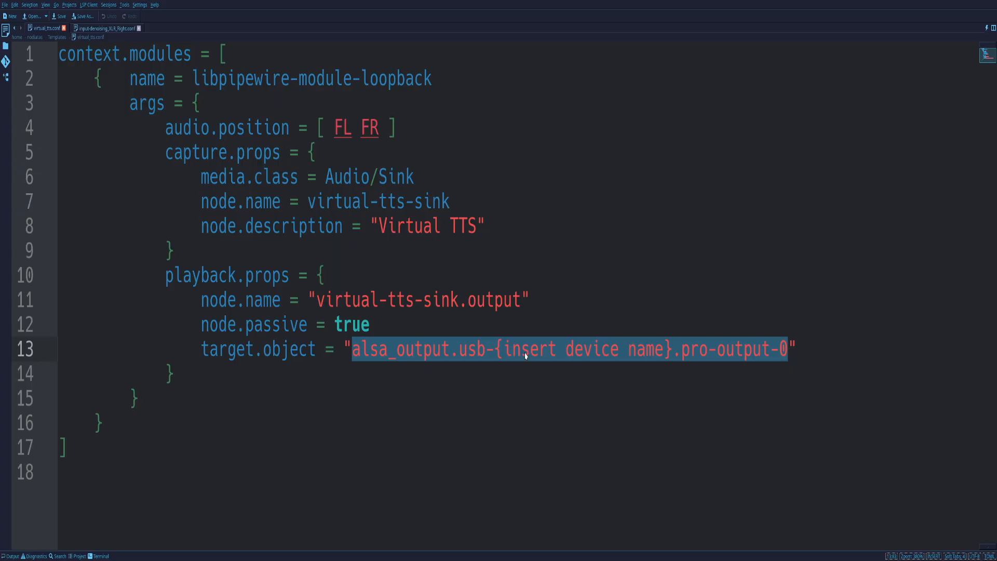
click(731, 348)
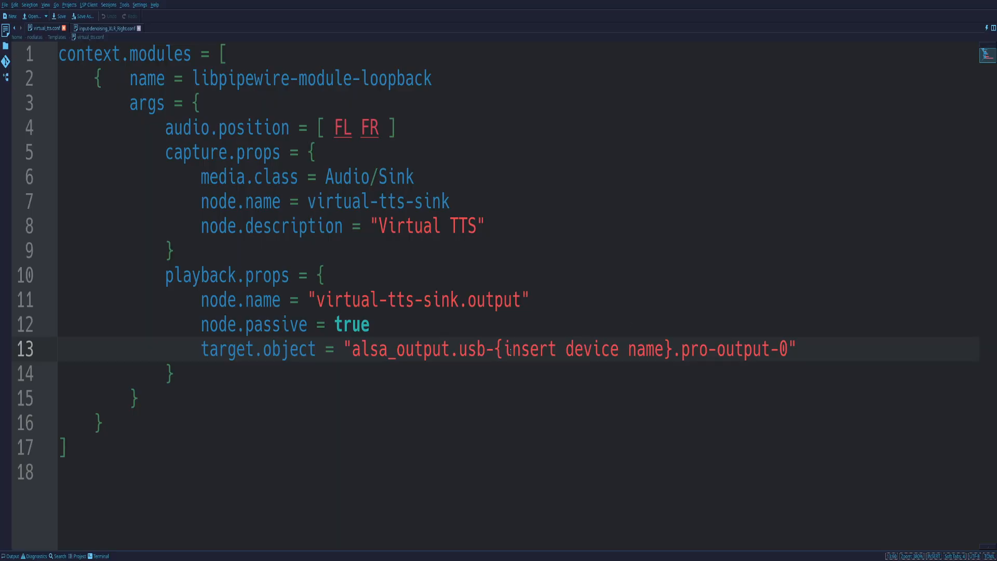
double_click(582, 348)
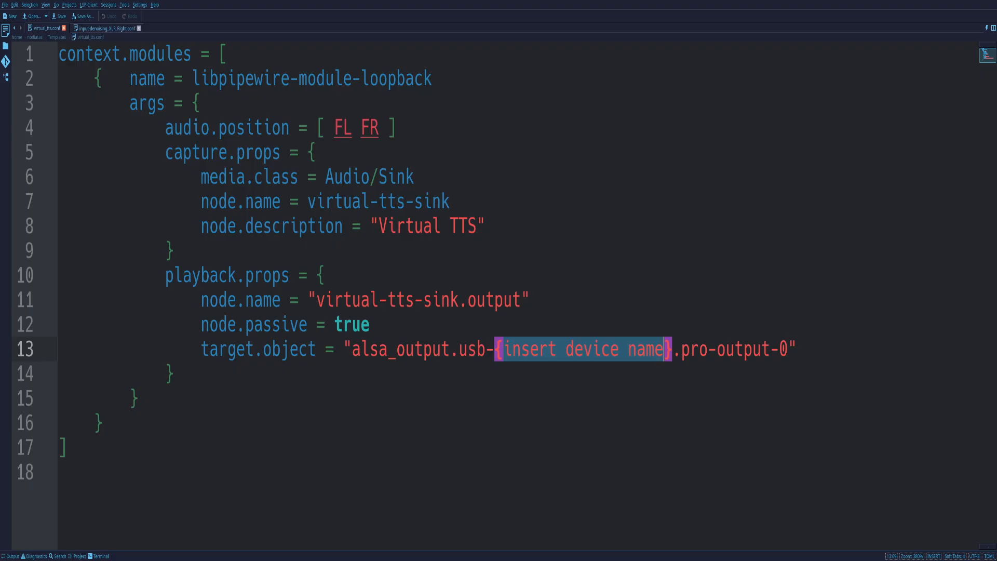
mouse_move(633, 344)
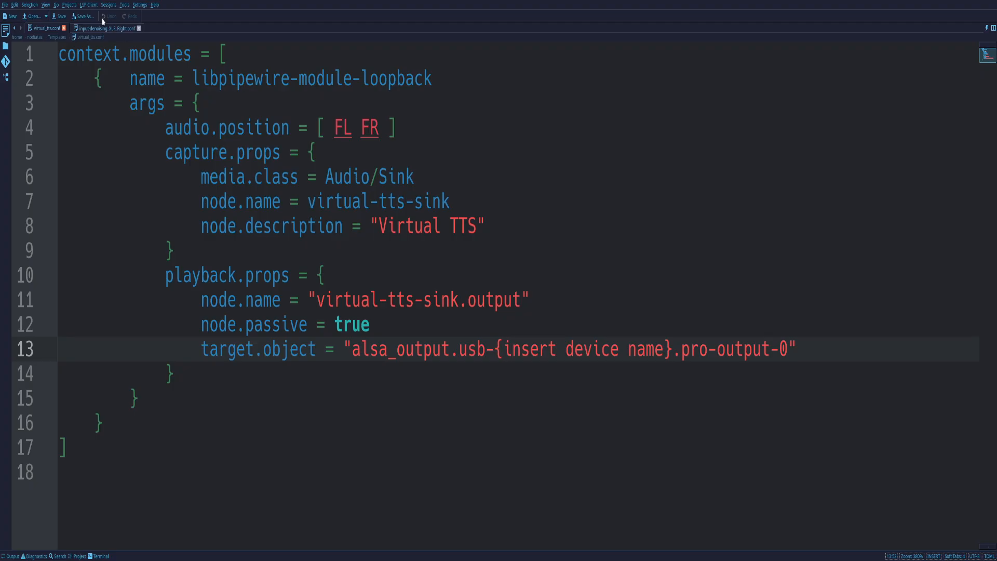
click(108, 28)
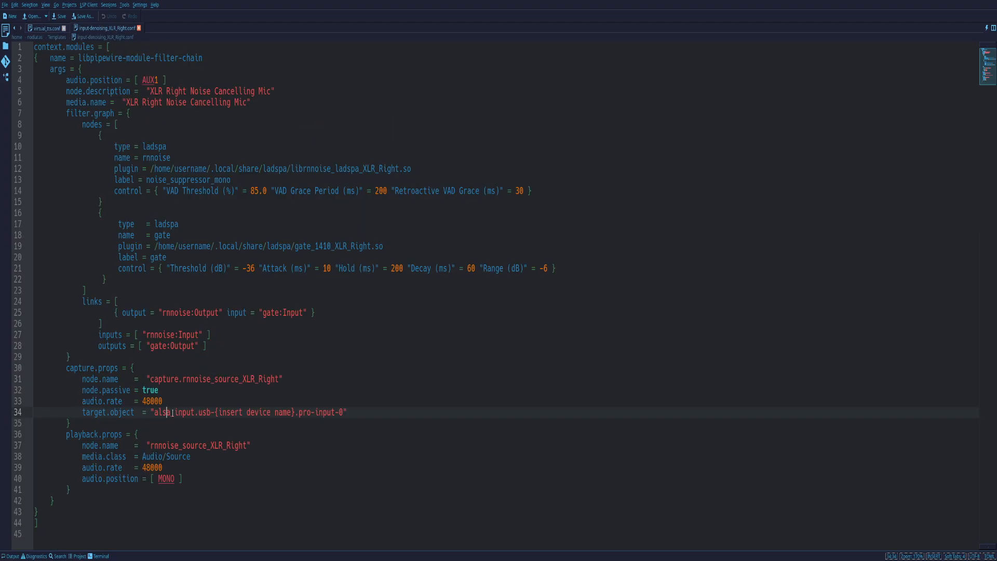
click(45, 28)
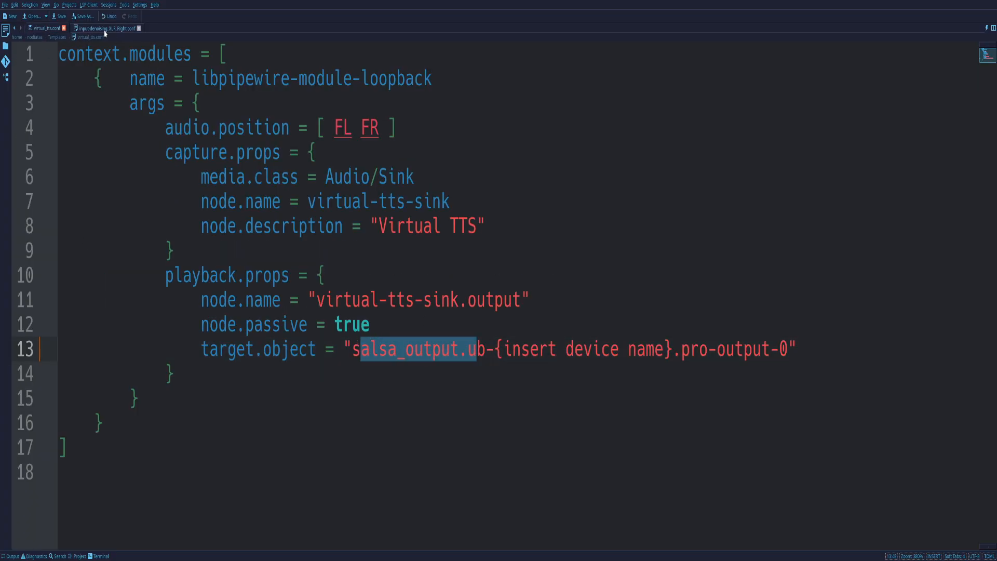
click(105, 28)
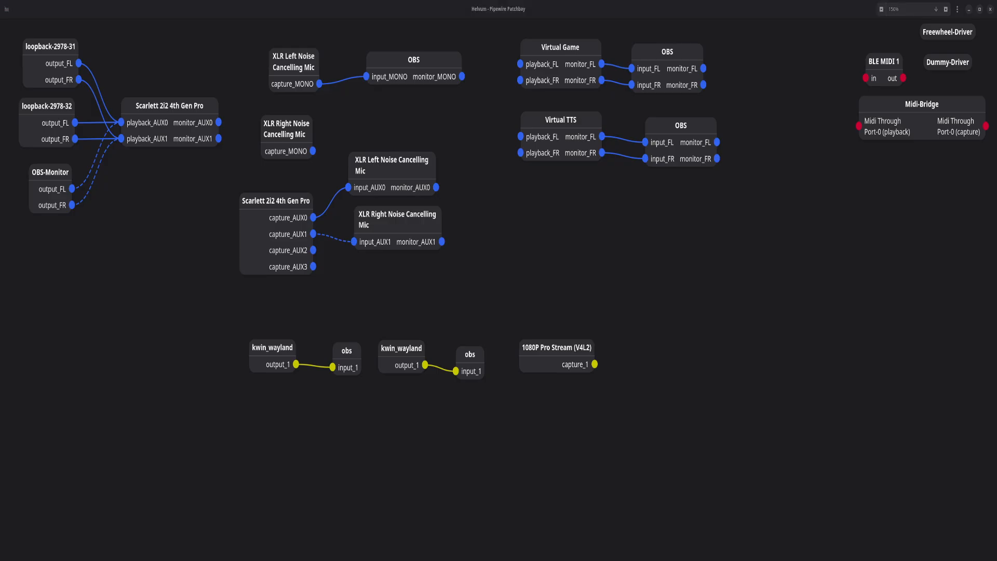
mouse_move(525, 320)
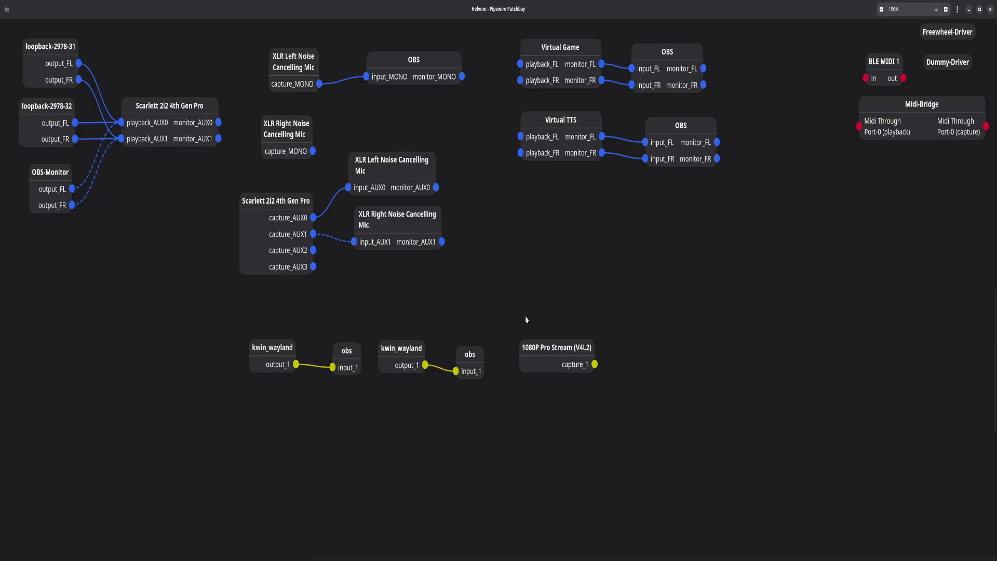
mouse_move(397, 202)
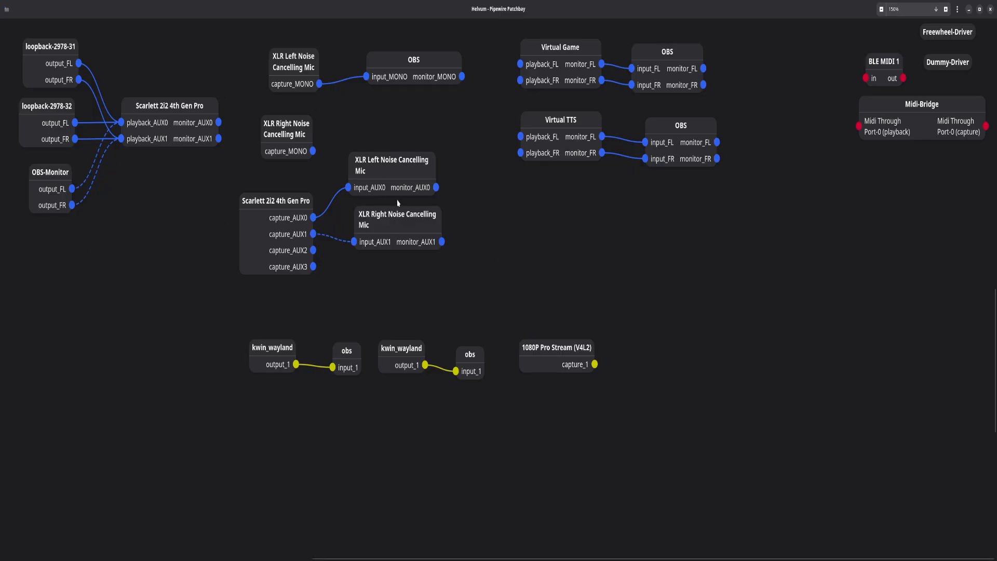
mouse_move(349, 223)
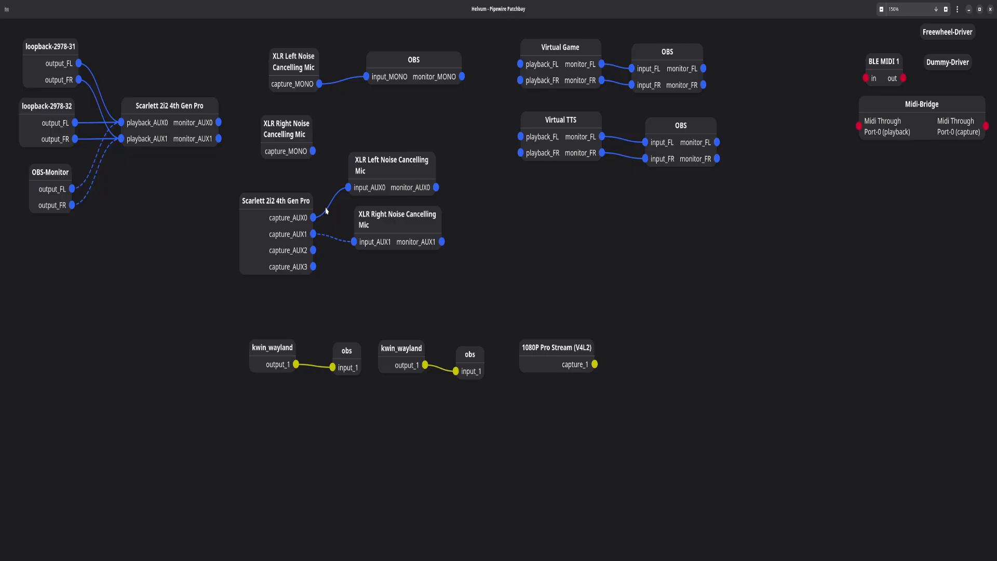
Move the Scarlett 2i2 capture node up and left toward the noise-cancelling mic nodes
drag(276, 201, 259, 186)
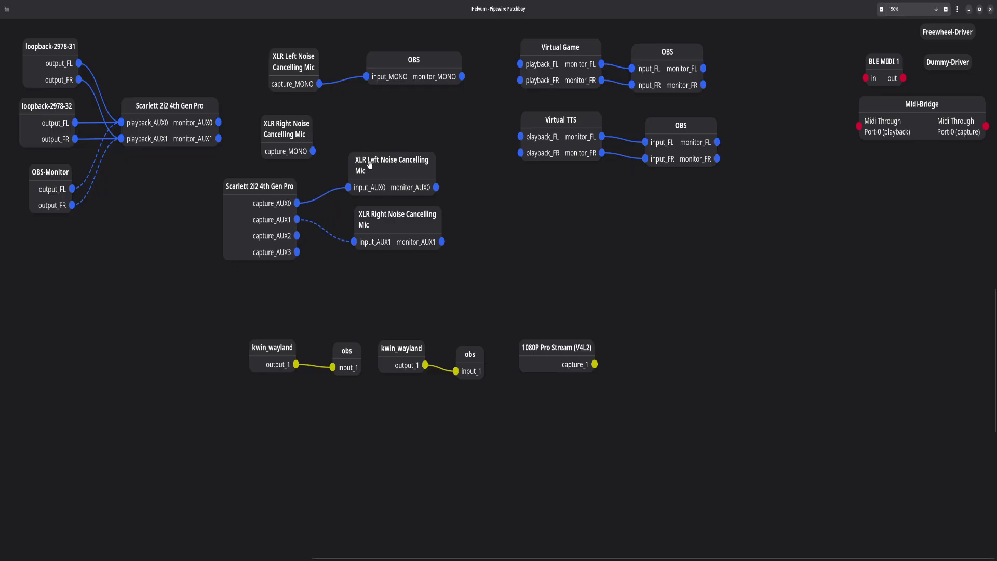